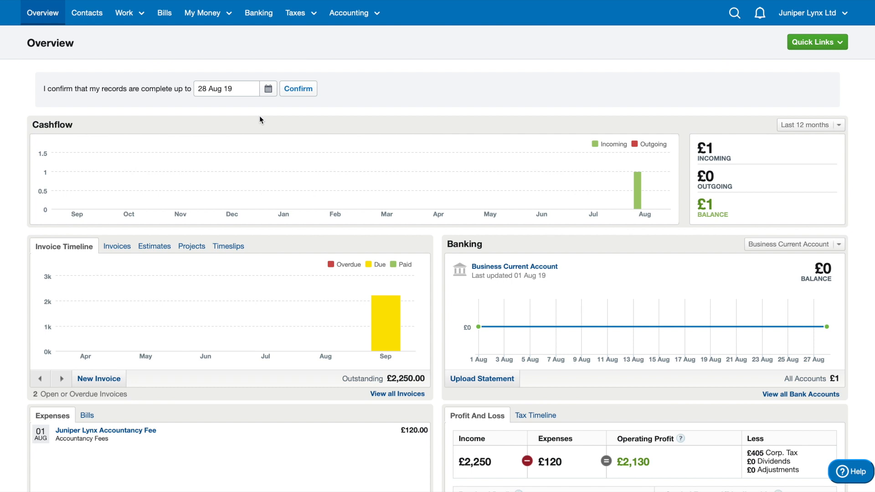
Go to the Out-of-Pocket Expenses list from the My Money menu.
{"action": "left_click", "coordinate": [204, 13]}
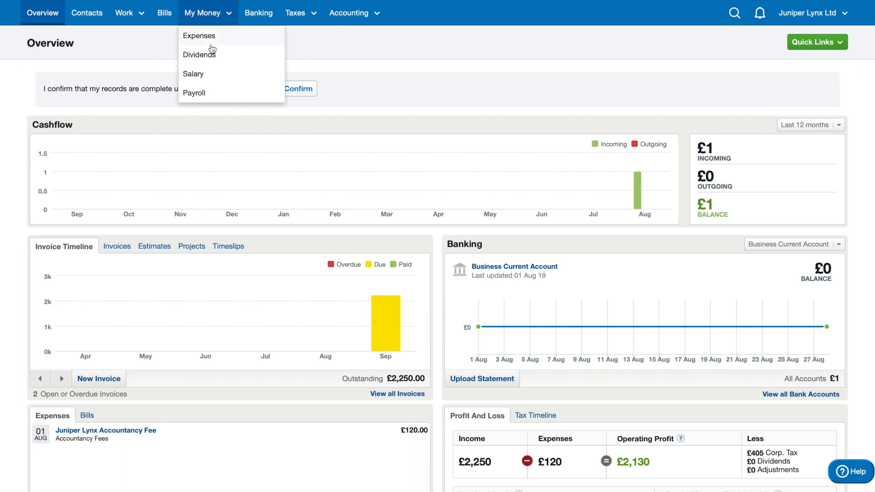
{"action": "mouse_move", "coordinate": [214, 98]}
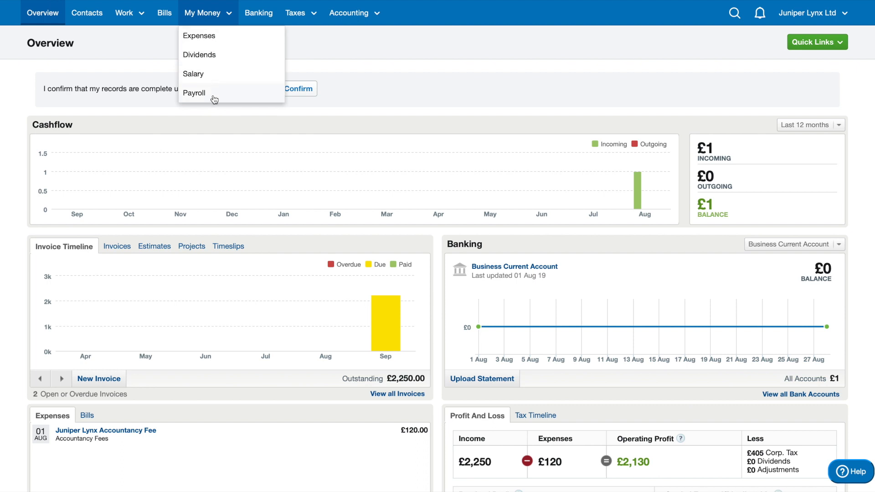
{"action": "mouse_move", "coordinate": [211, 44]}
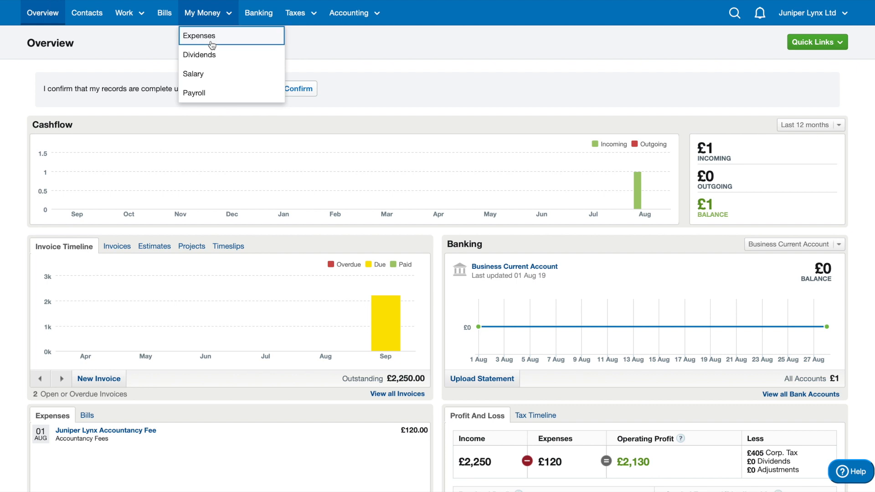
{"action": "left_click", "coordinate": [199, 36]}
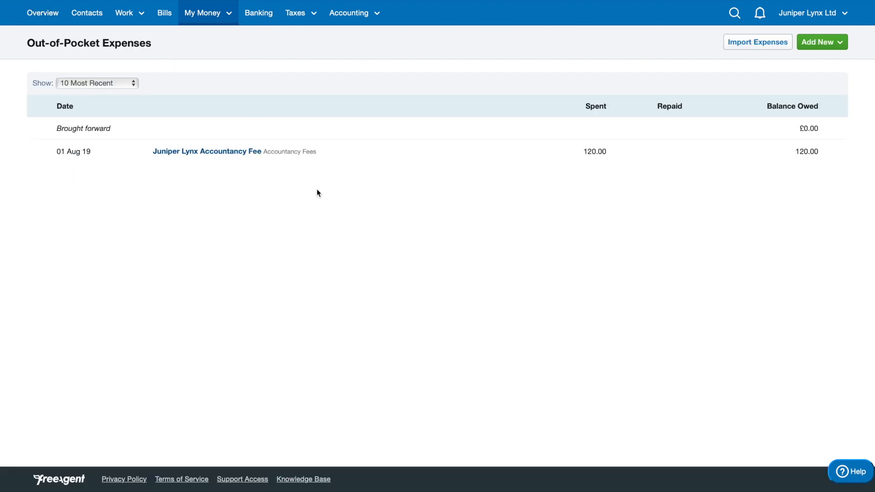
{"action": "mouse_move", "coordinate": [472, 196]}
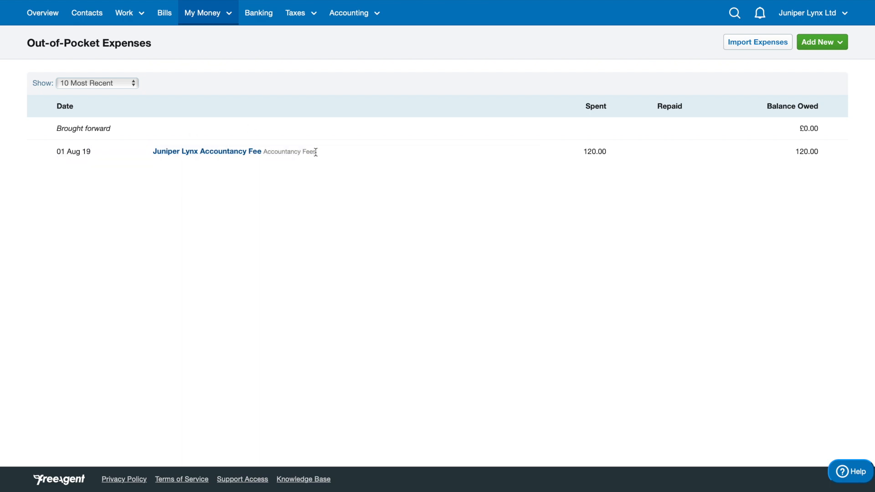
{"action": "mouse_move", "coordinate": [592, 150]}
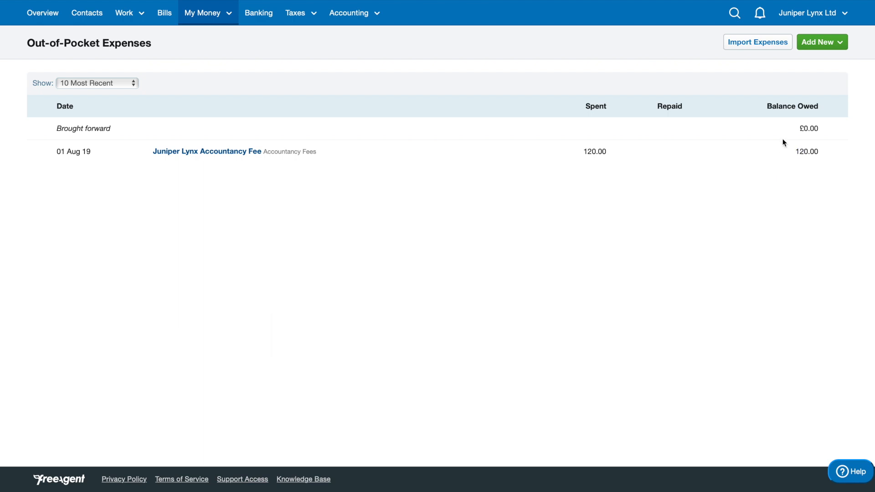
{"action": "mouse_move", "coordinate": [830, 42]}
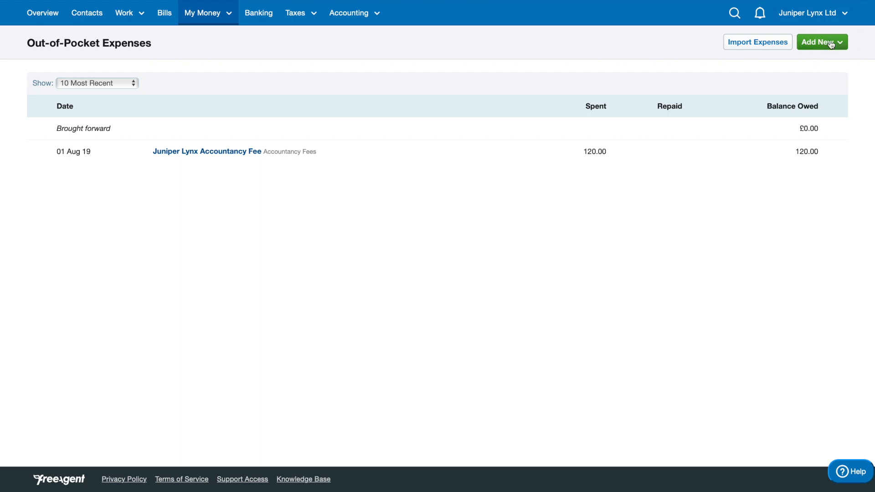
Start a new out-of-pocket expense via Add New, keeping the type as Payment.
{"action": "left_click", "coordinate": [822, 42]}
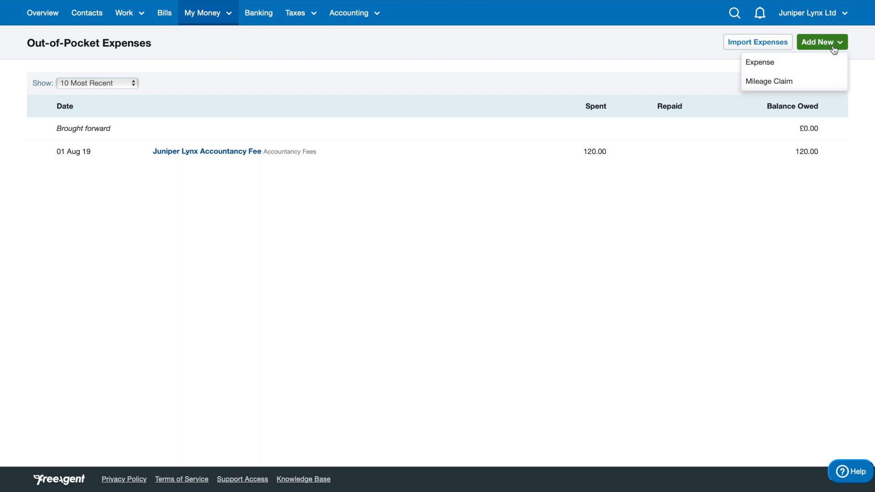
{"action": "mouse_move", "coordinate": [786, 84]}
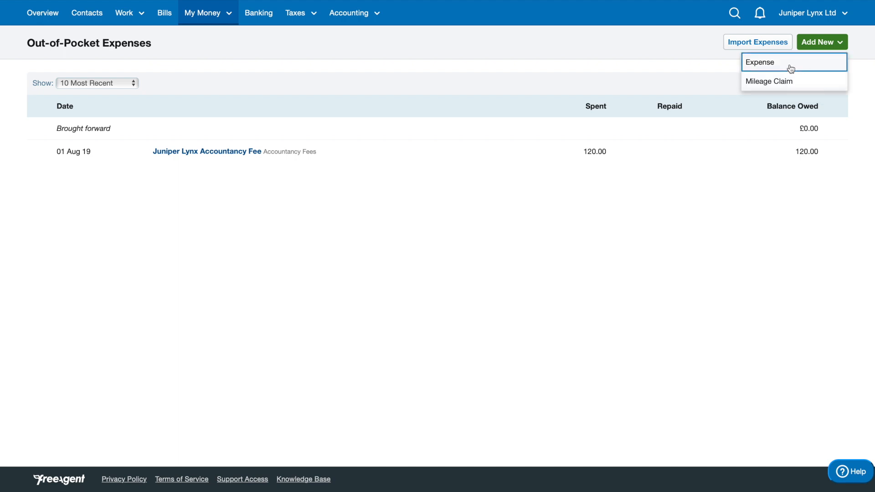
{"action": "left_click", "coordinate": [760, 62]}
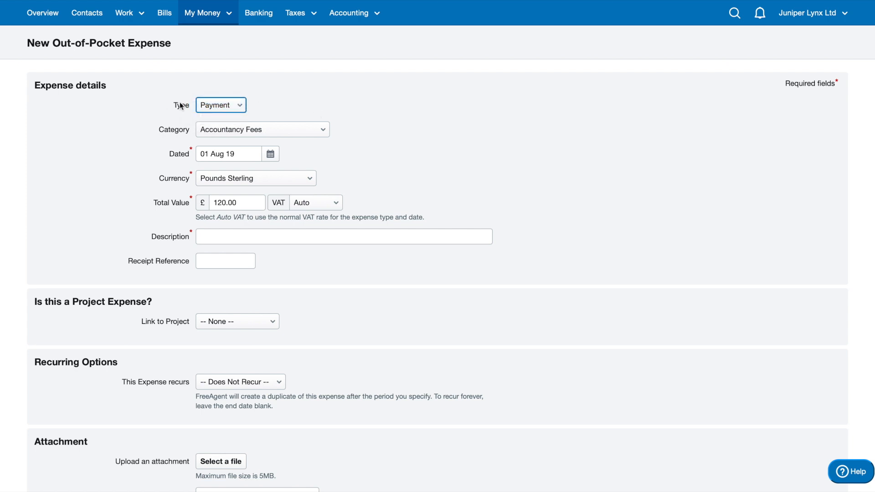
{"action": "left_click", "coordinate": [221, 106]}
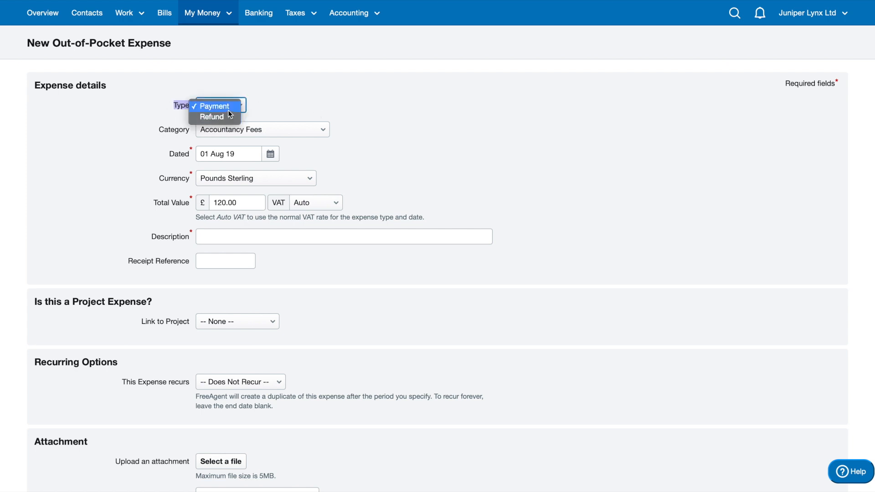
{"action": "mouse_move", "coordinate": [211, 117]}
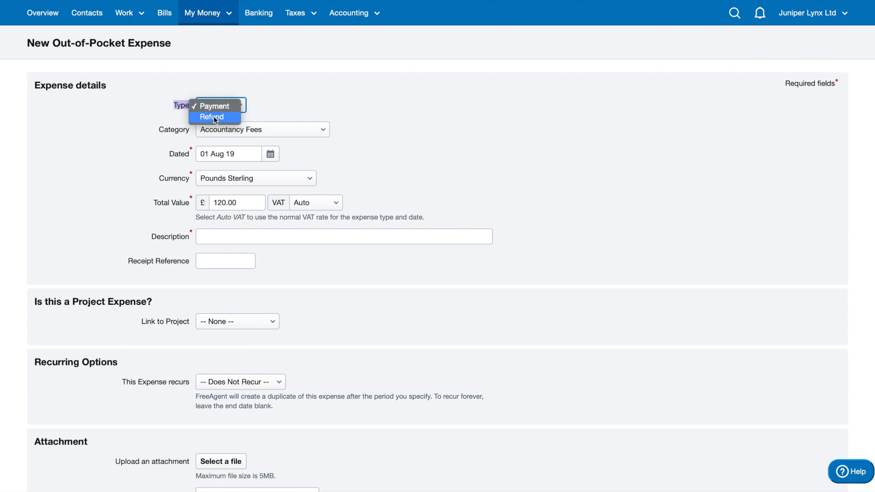
{"action": "left_click", "coordinate": [214, 106]}
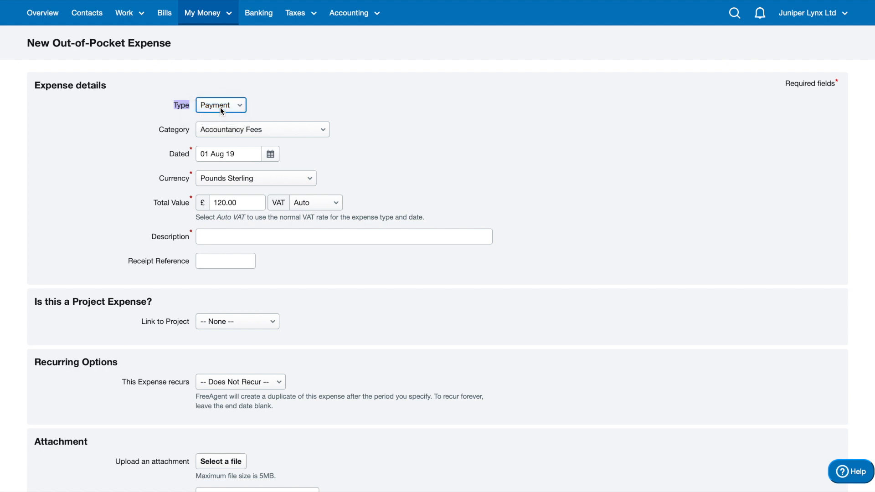
{"action": "left_click", "coordinate": [220, 106]}
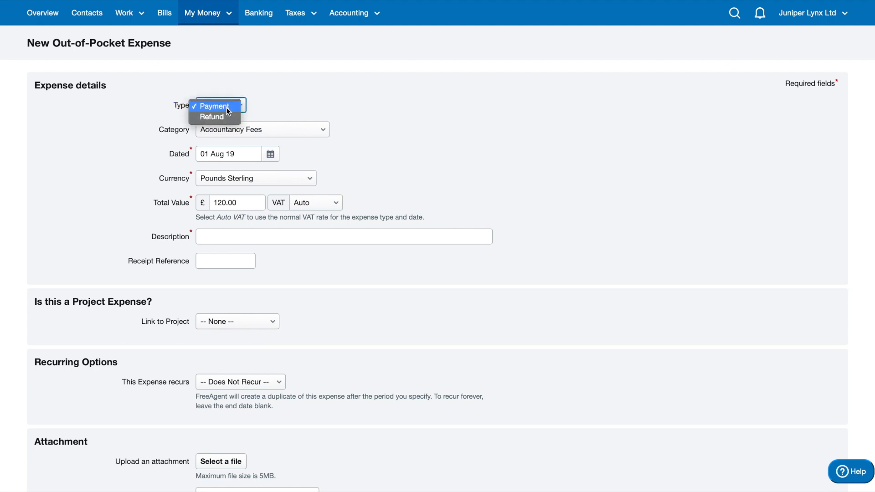
{"action": "left_click", "coordinate": [216, 106]}
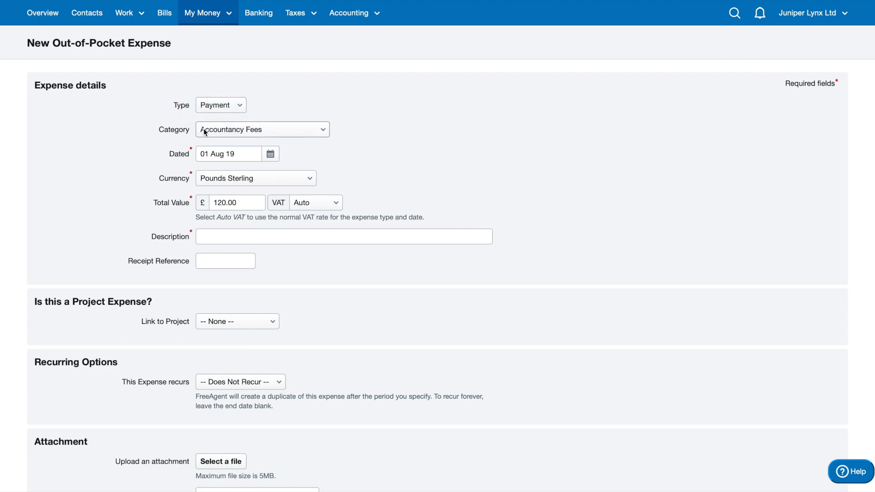
Categorise the new expense as Web Hosting.
{"action": "left_click", "coordinate": [262, 130]}
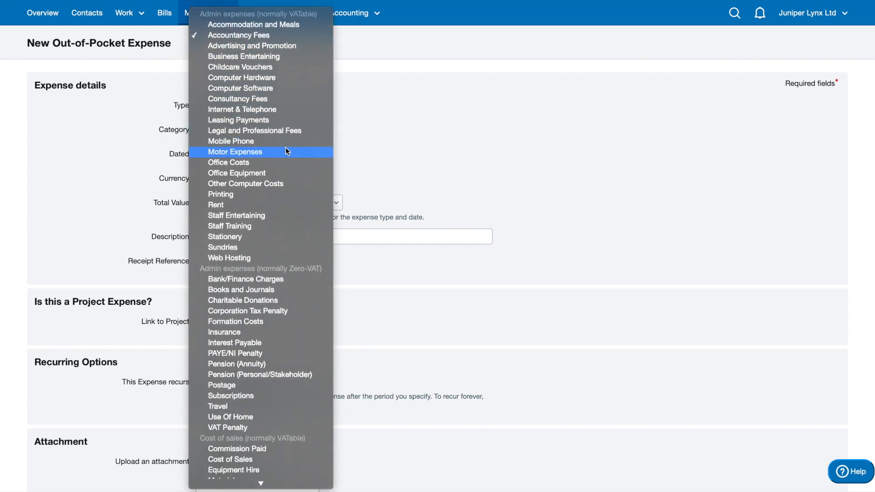
{"action": "scroll", "scroll_direction": "down", "scroll_amount": 3}
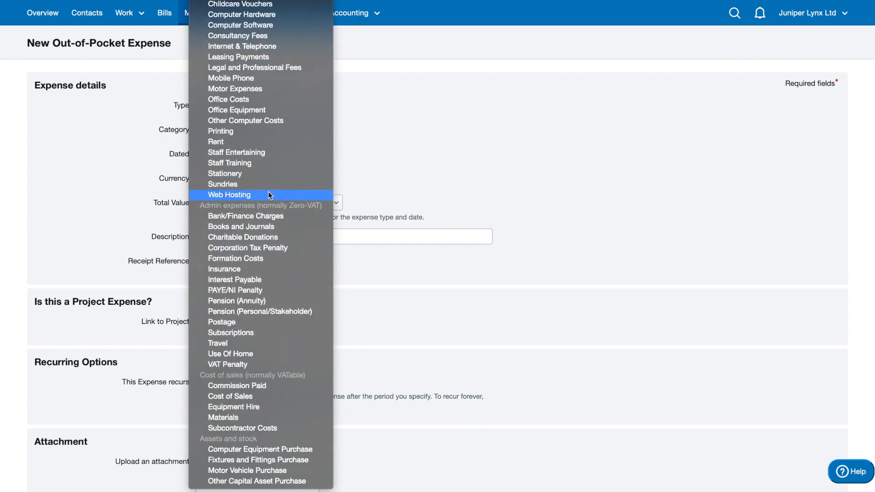
{"action": "left_click", "coordinate": [229, 195]}
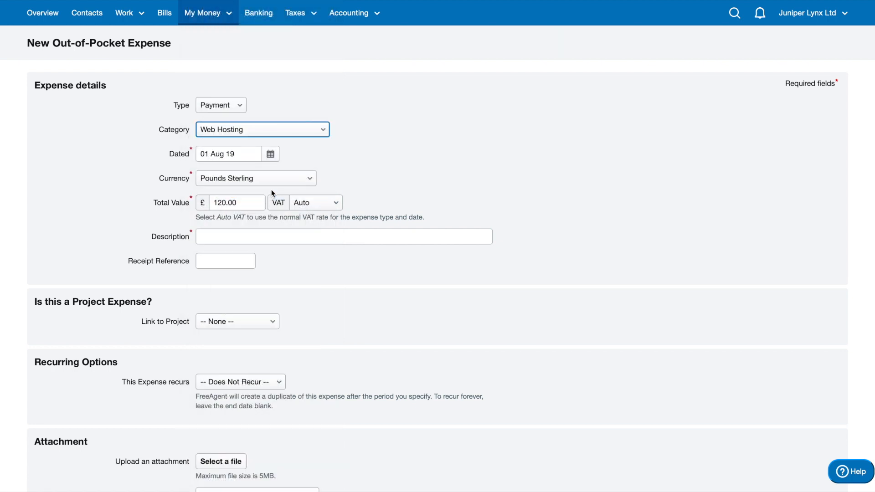
Date the expense 15 Aug 19 with total 6.00 and description 'Web hosting'.
{"action": "left_click", "coordinate": [270, 153]}
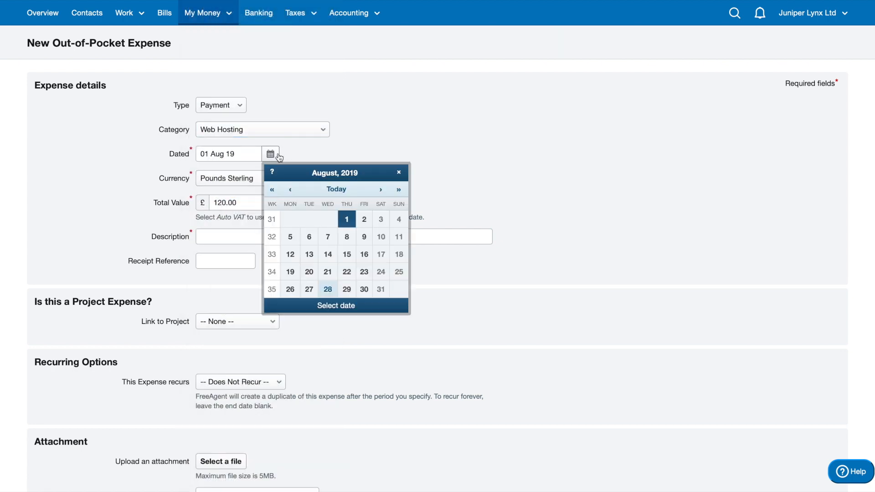
{"action": "left_click", "coordinate": [346, 254]}
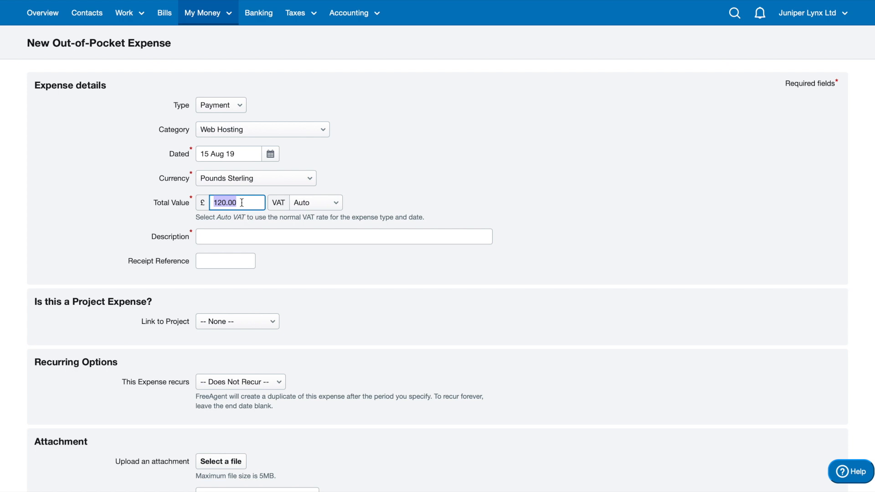
{"action": "type", "text": "6.00"}
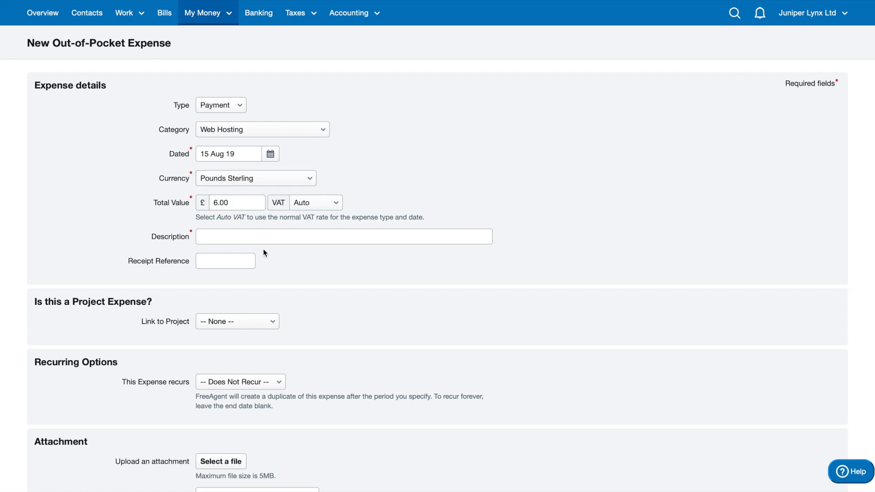
{"action": "type", "text": "Web"}
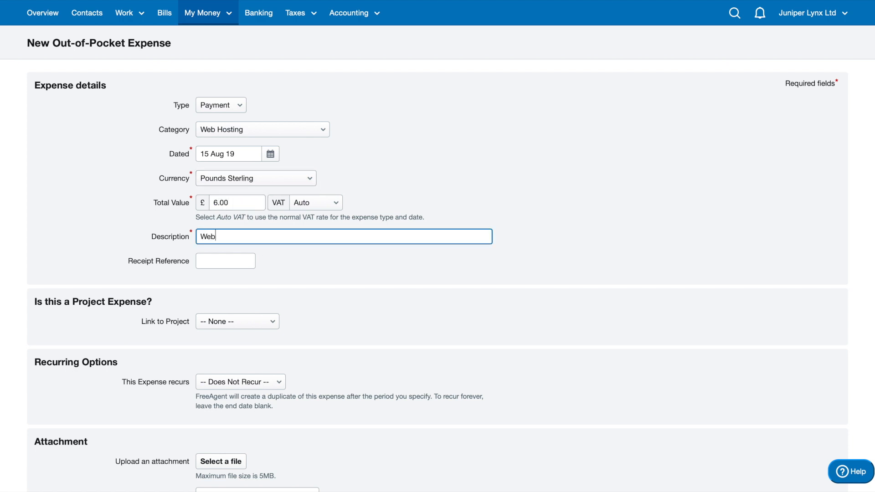
{"action": "type", "text": "hosting"}
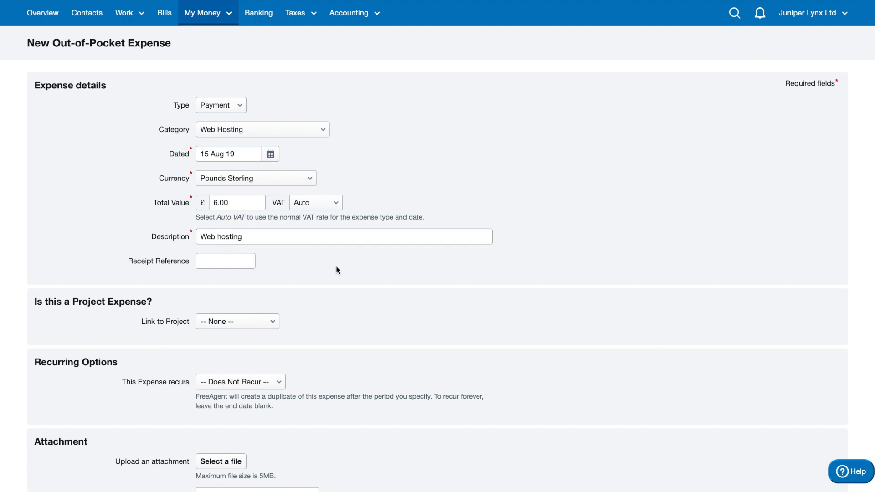
{"action": "triple_click", "coordinate": [220, 237]}
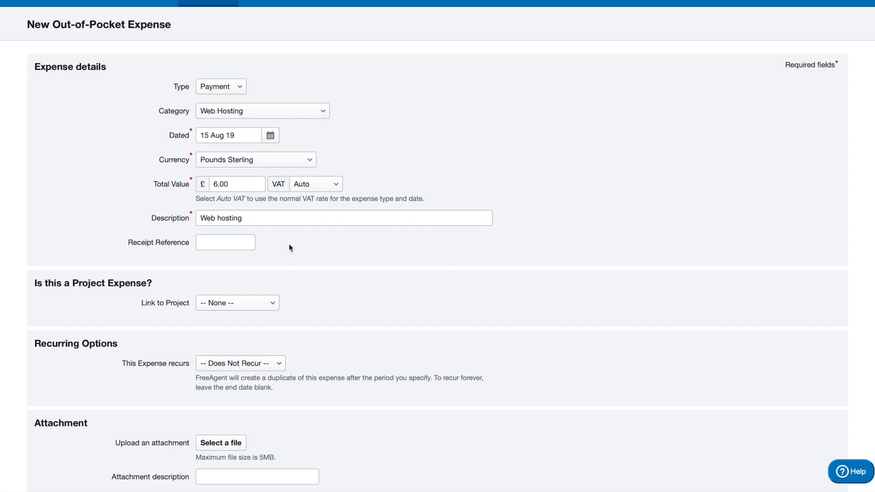
Link the expense to the Apple: Audio Book project, check re-billing, then clear the linked project.
{"action": "scroll", "scroll_direction": "down", "scroll_amount": 3}
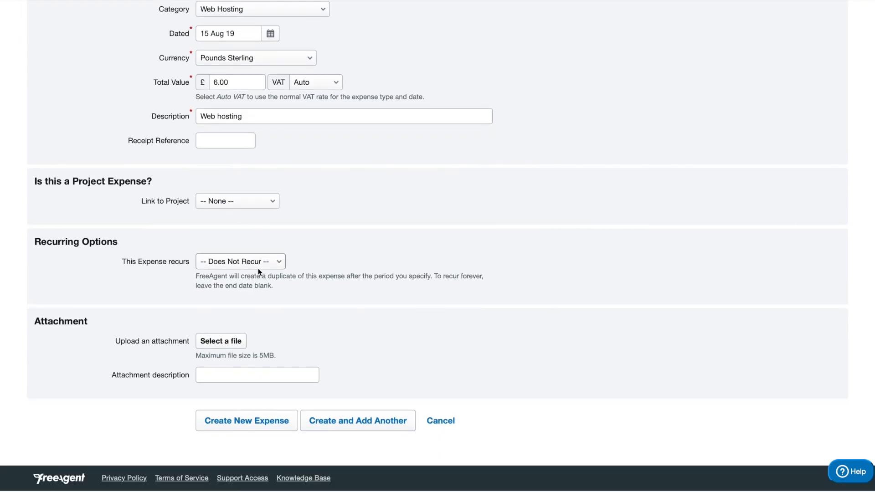
{"action": "left_click", "coordinate": [237, 200]}
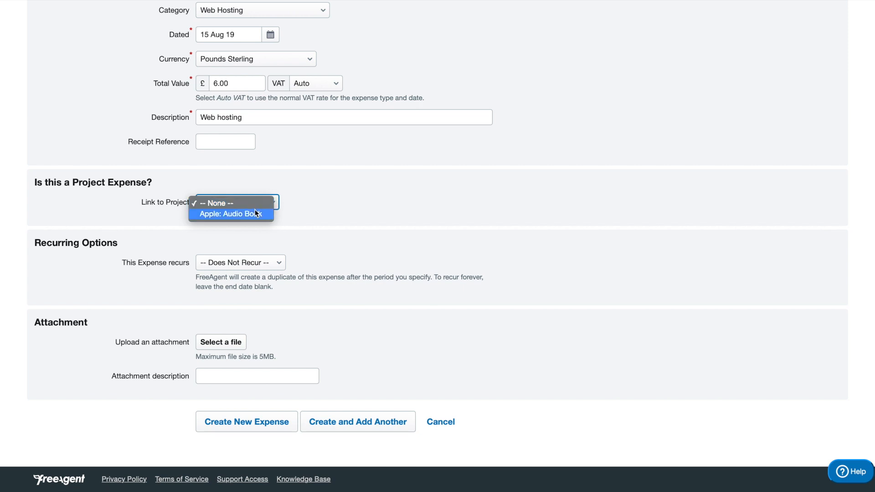
{"action": "left_click", "coordinate": [232, 213]}
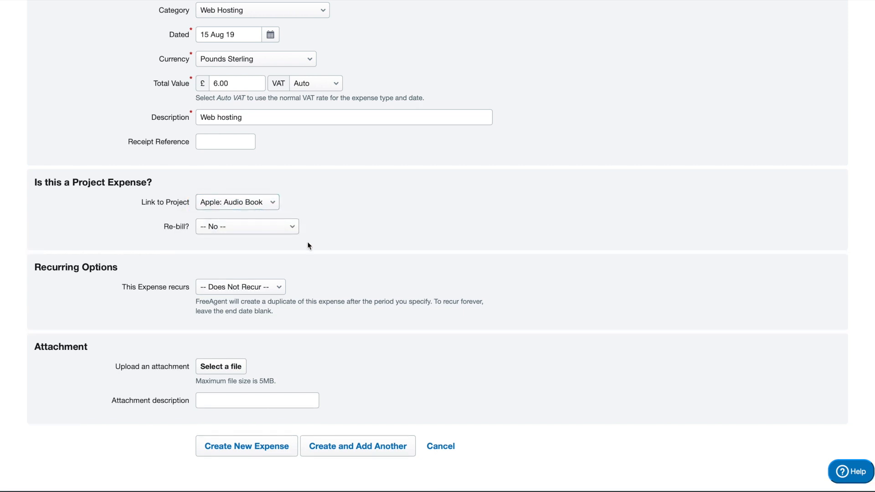
{"action": "left_click", "coordinate": [246, 226]}
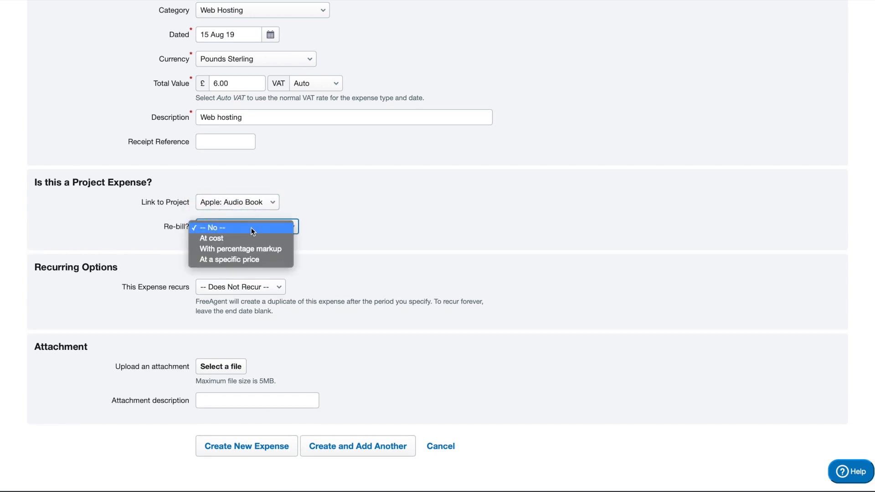
{"action": "mouse_move", "coordinate": [246, 252]}
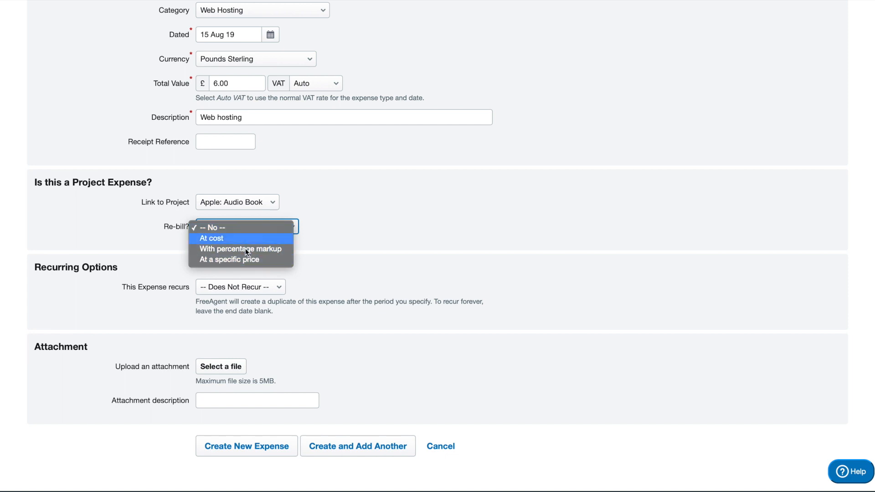
{"action": "mouse_move", "coordinate": [259, 262]}
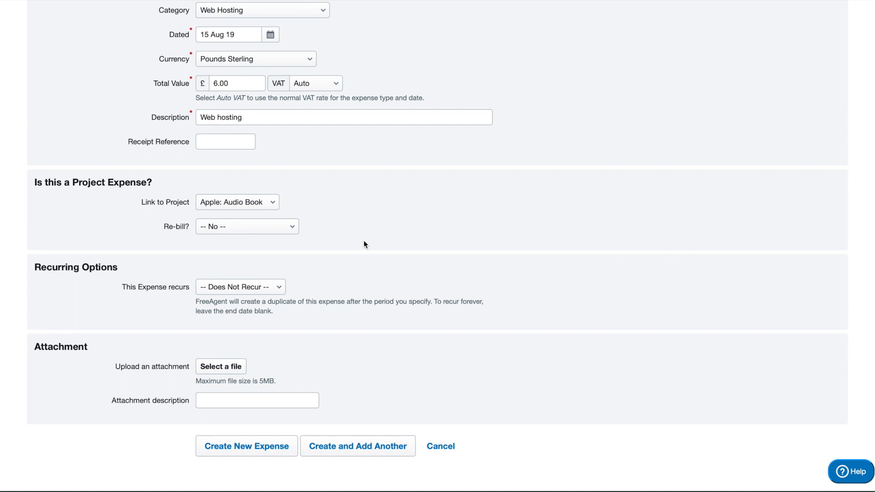
{"action": "left_click", "coordinate": [237, 202]}
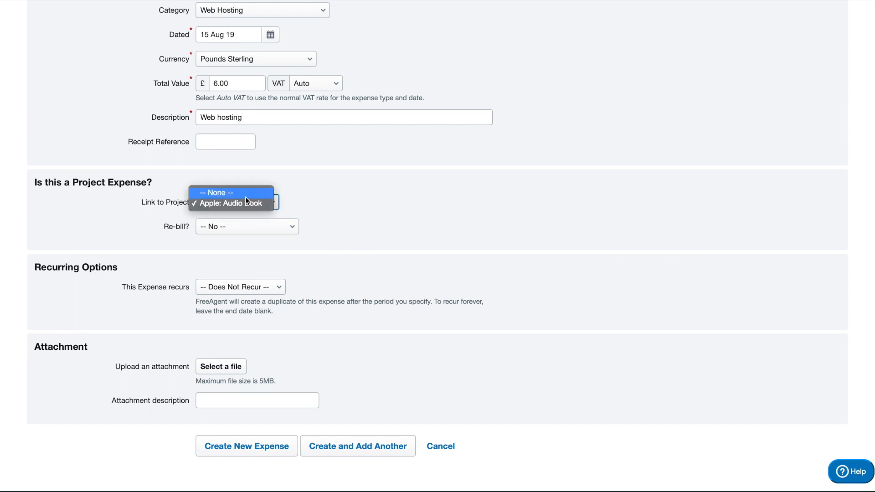
{"action": "left_click", "coordinate": [230, 203]}
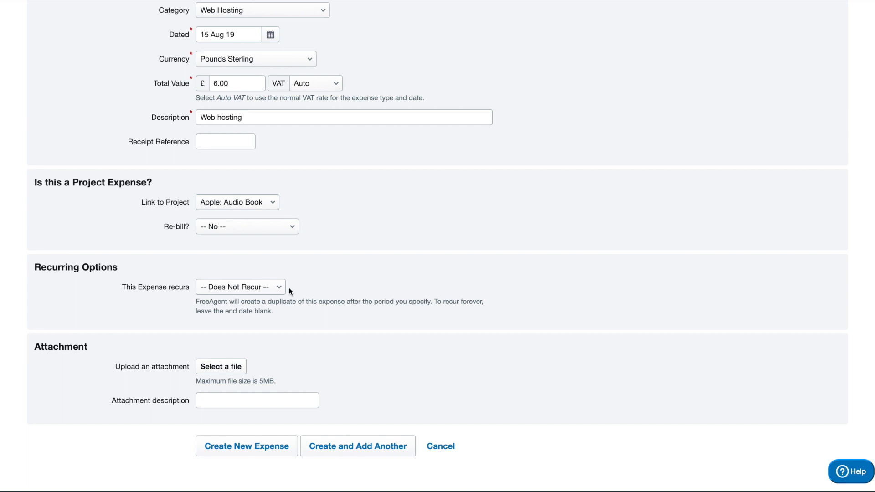
Make the web hosting expense recur monthly with no end date.
{"action": "left_click", "coordinate": [241, 288]}
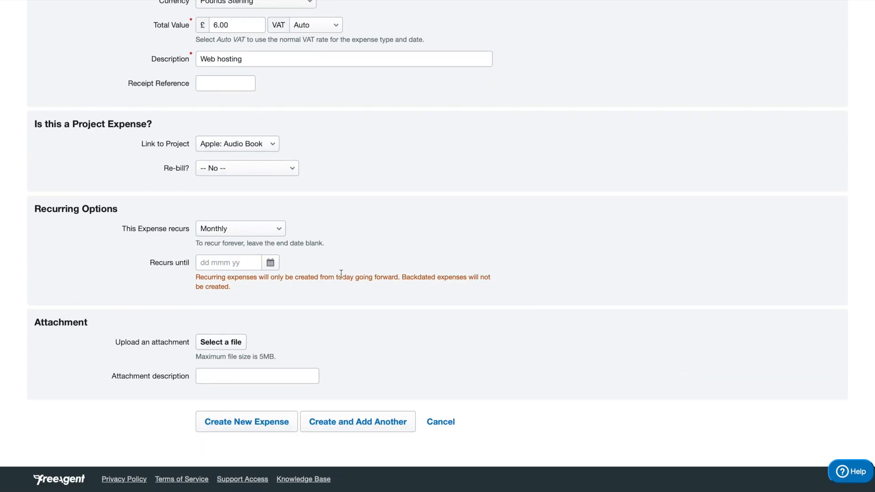
{"action": "mouse_move", "coordinate": [66, 315]}
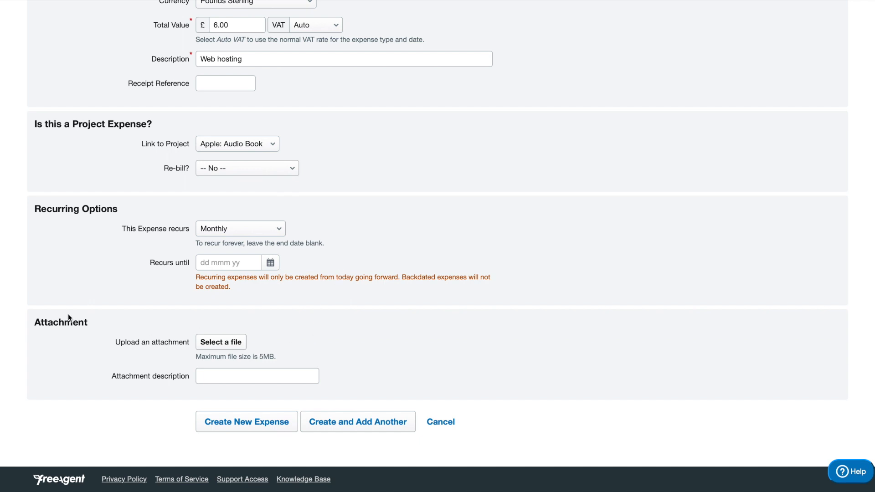
{"action": "mouse_move", "coordinate": [268, 349]}
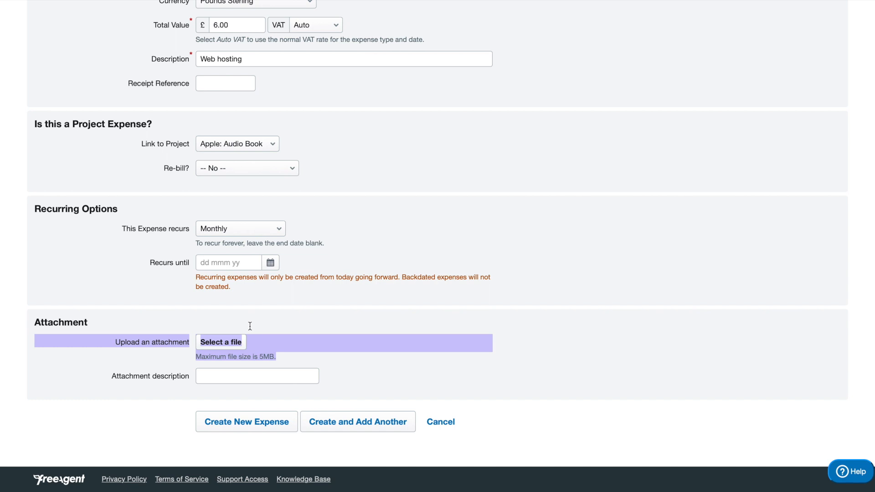
{"action": "mouse_move", "coordinate": [264, 335]}
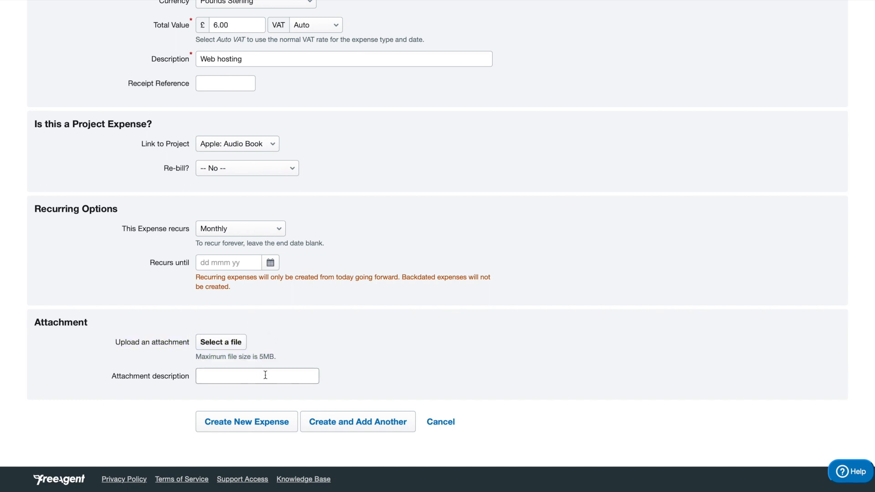
{"action": "mouse_move", "coordinate": [286, 380]}
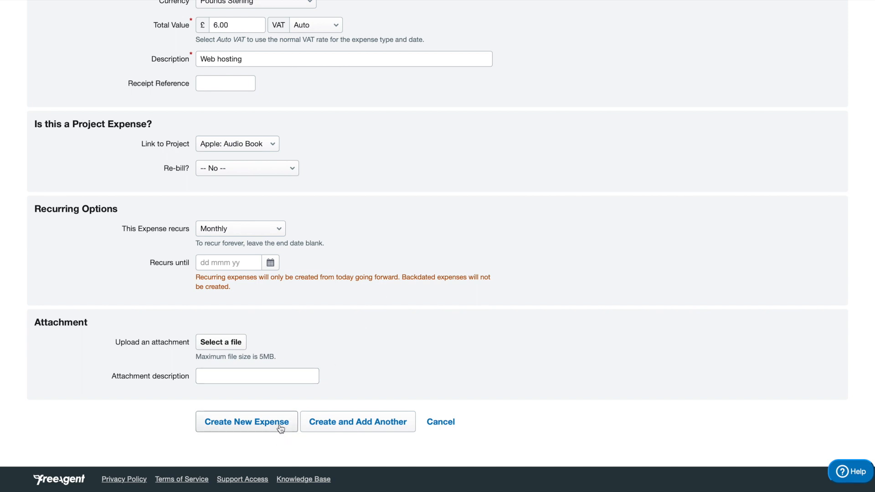
Save the £6.00 web hosting expense, returning to the list with balance owed 126.00.
{"action": "left_click", "coordinate": [246, 422]}
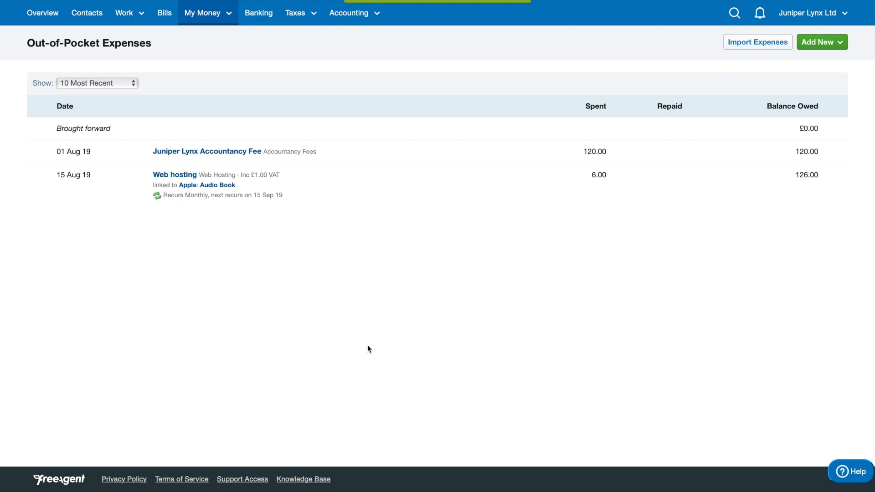
{"action": "mouse_move", "coordinate": [231, 176]}
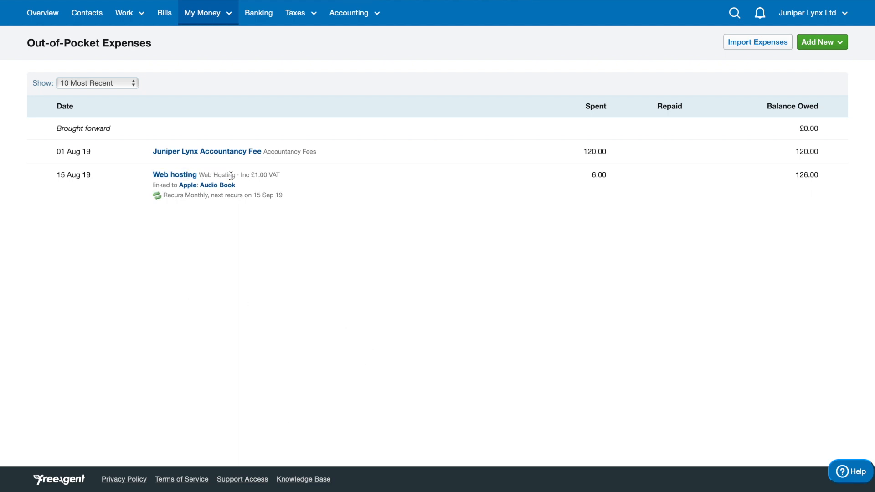
{"action": "mouse_move", "coordinate": [173, 208]}
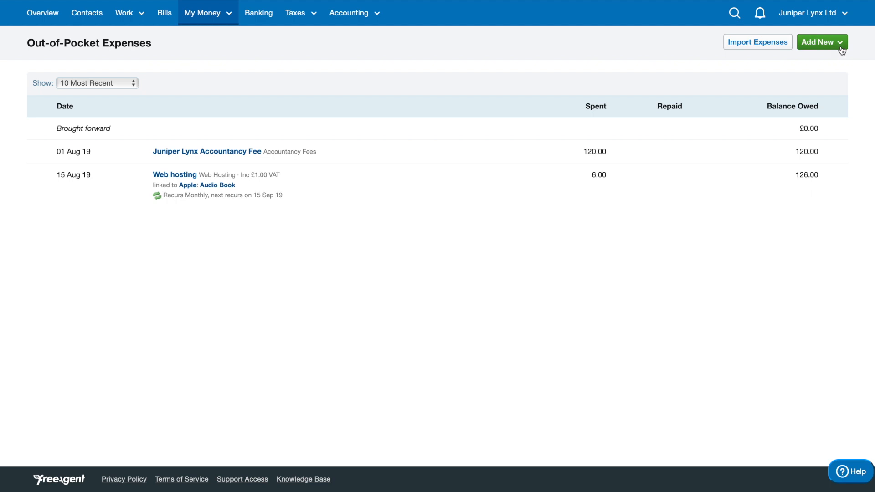
Start a new mileage claim via Add New and date it 23 Aug 19.
{"action": "left_click", "coordinate": [828, 42]}
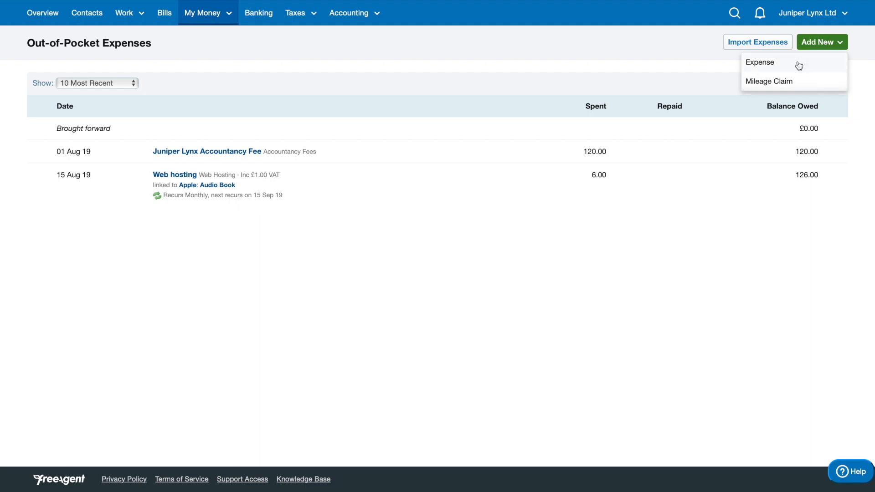
{"action": "left_click", "coordinate": [769, 81]}
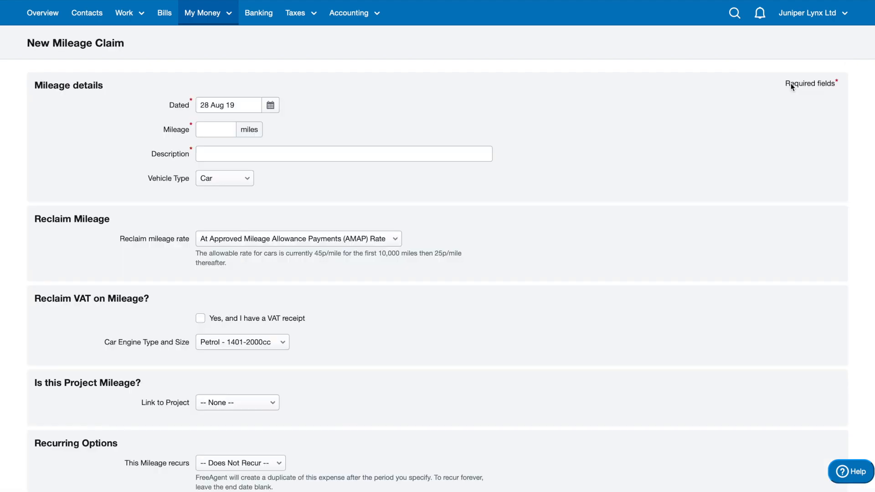
{"action": "mouse_move", "coordinate": [403, 174]}
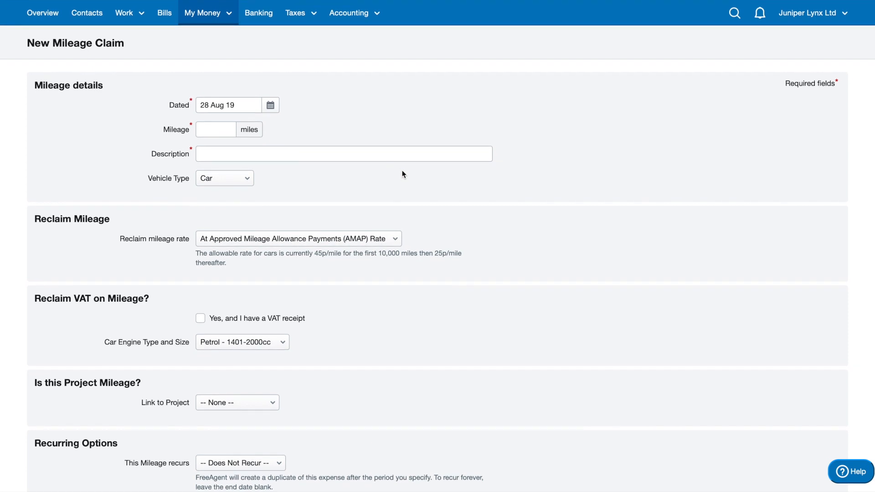
{"action": "mouse_move", "coordinate": [288, 106]}
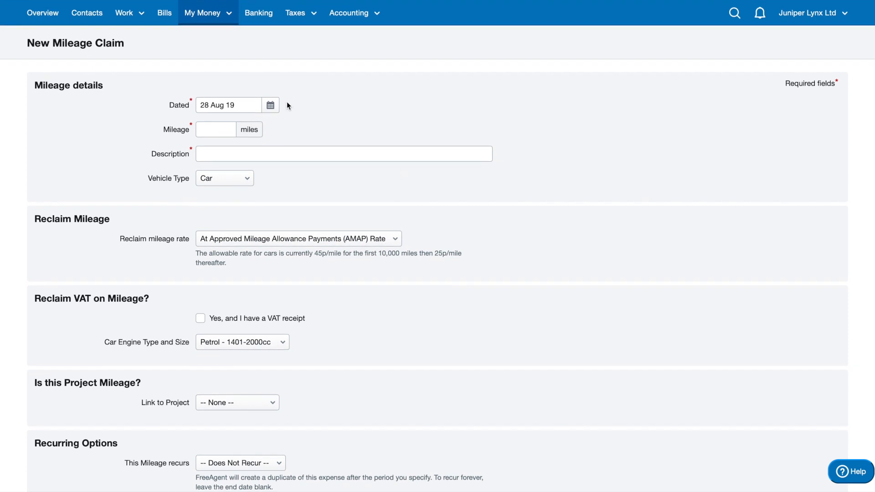
{"action": "left_click", "coordinate": [270, 105]}
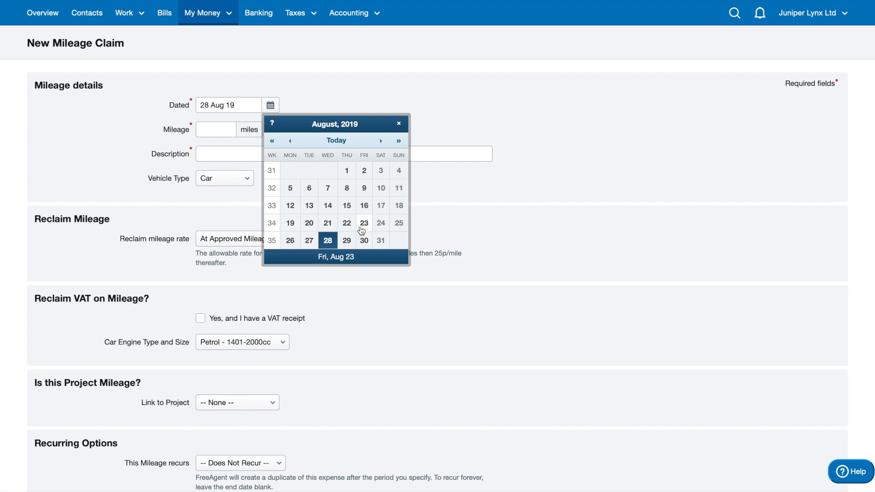
{"action": "left_click", "coordinate": [364, 223]}
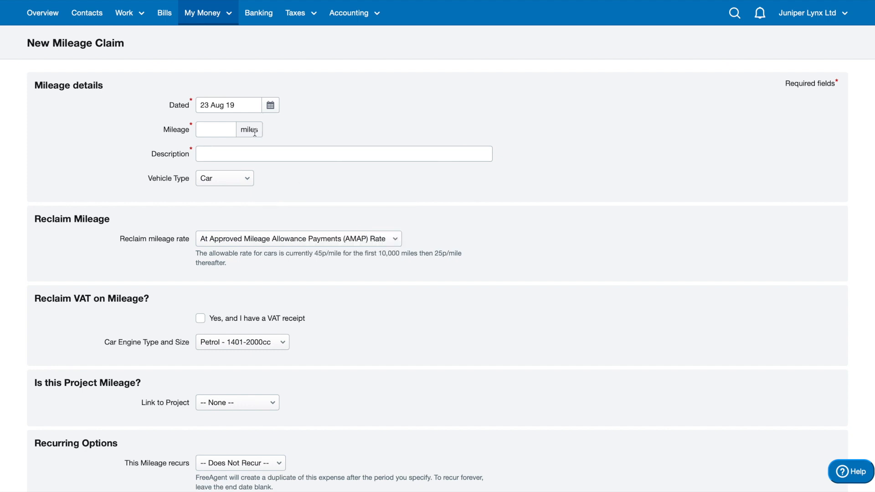
{"action": "left_click", "coordinate": [270, 105]}
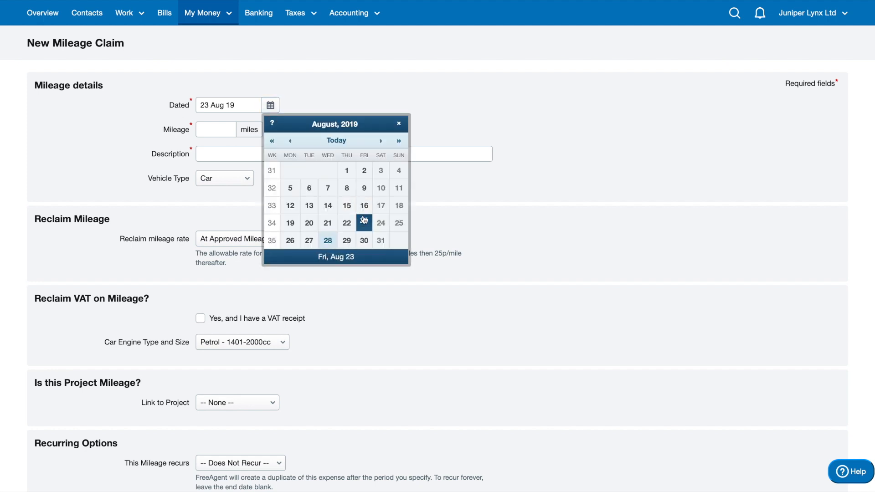
Enter 150 miles with description 'Weekly mileage to client site'.
{"action": "left_click", "coordinate": [216, 129]}
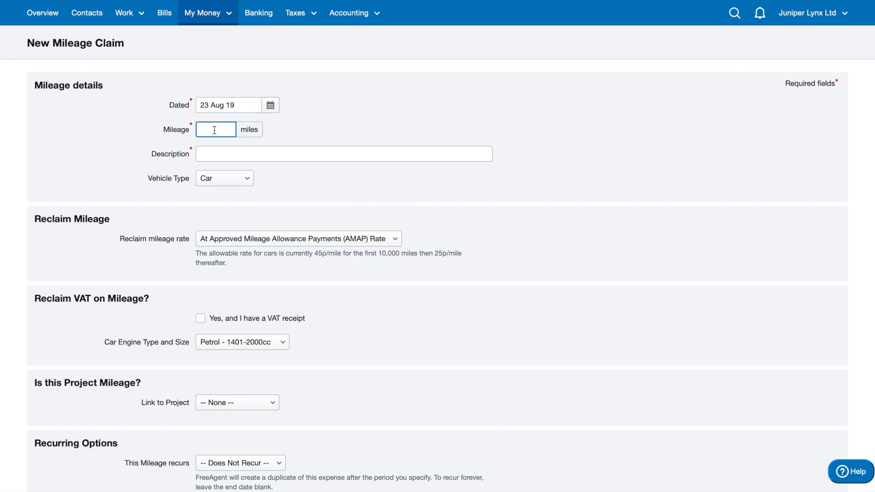
{"action": "type", "text": "150"}
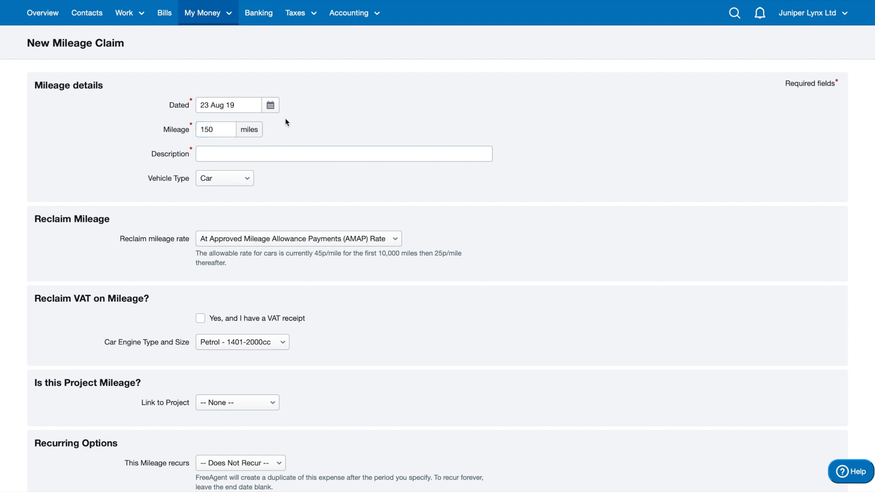
{"action": "type", "text": "Weekly mileage to client site"}
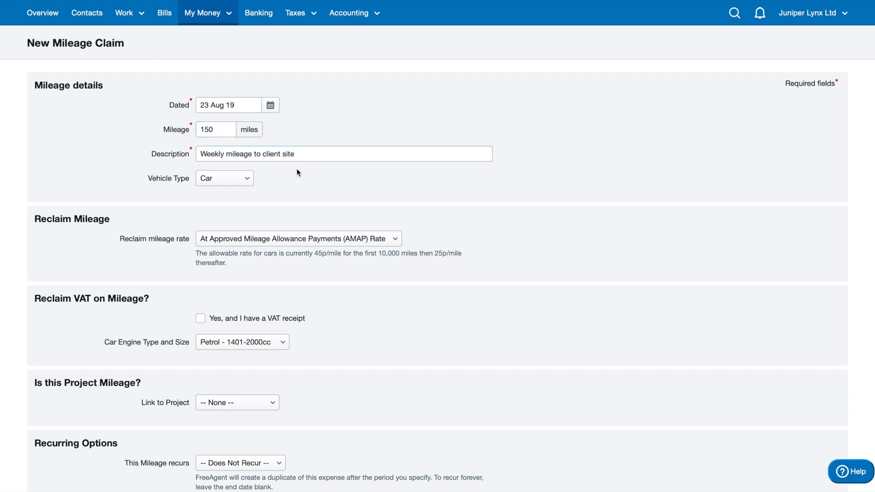
{"action": "mouse_move", "coordinate": [306, 177]}
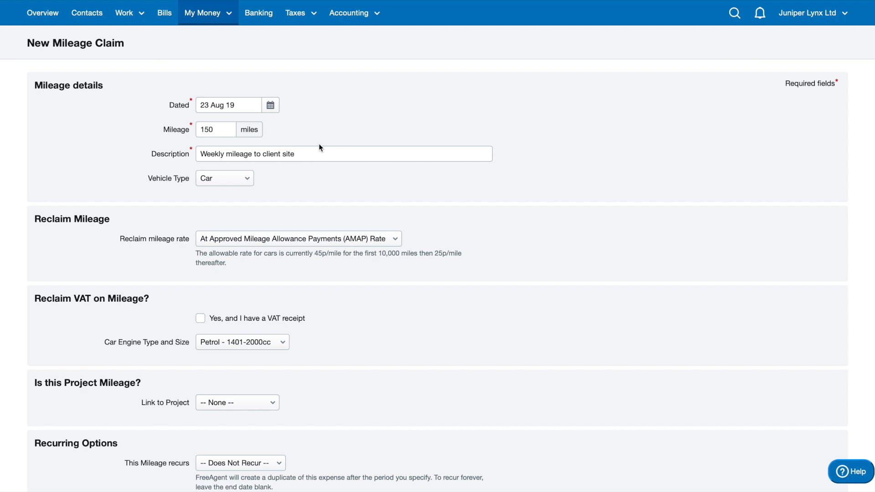
{"action": "mouse_move", "coordinate": [317, 168]}
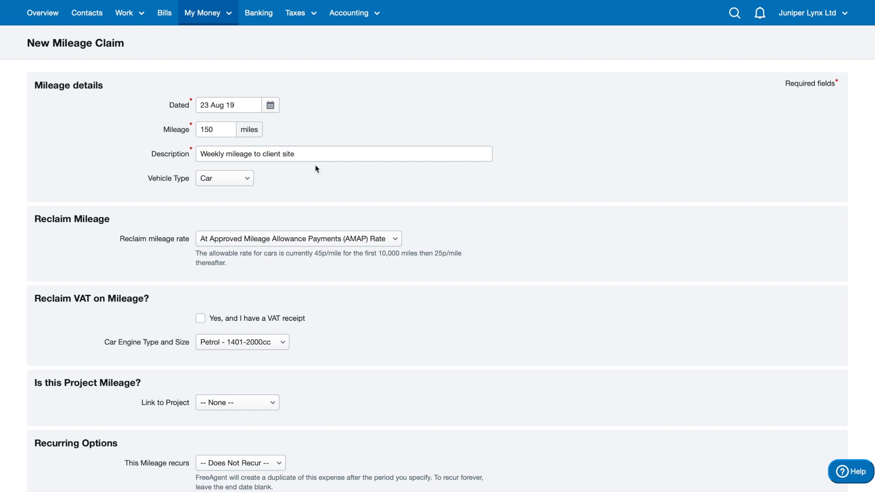
{"action": "mouse_move", "coordinate": [322, 170]}
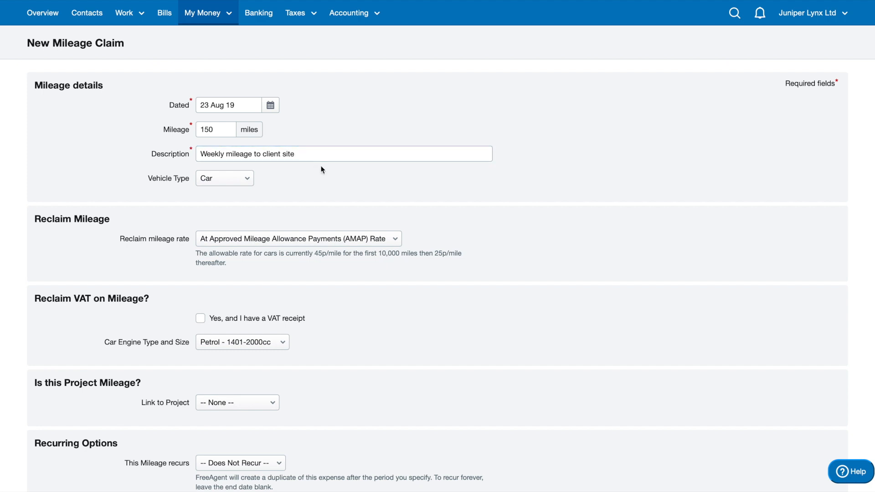
{"action": "mouse_move", "coordinate": [328, 185]}
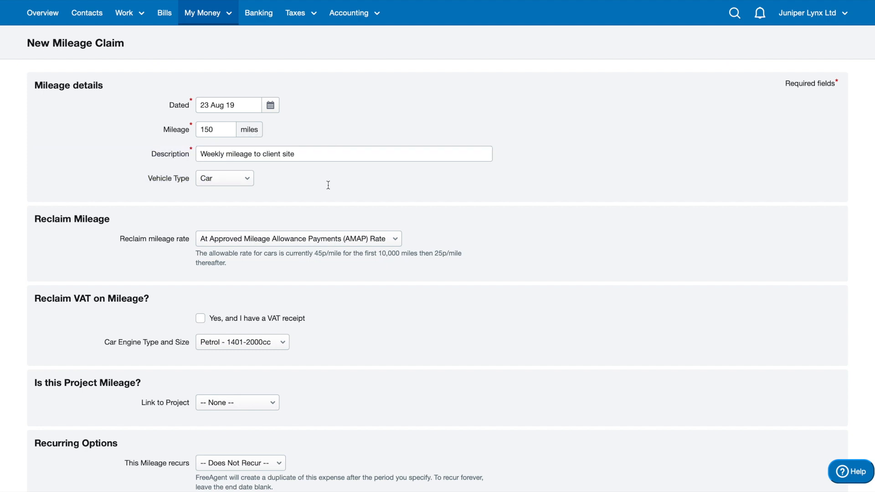
{"action": "mouse_move", "coordinate": [345, 143]}
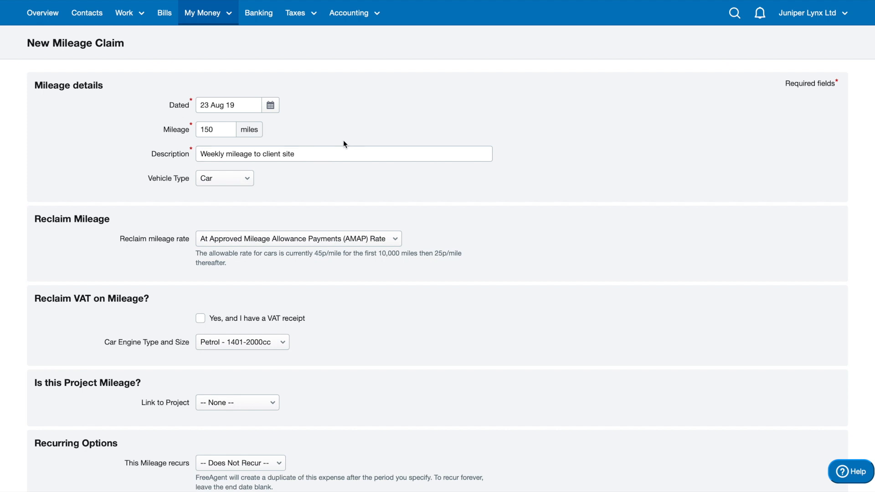
{"action": "mouse_move", "coordinate": [323, 179]}
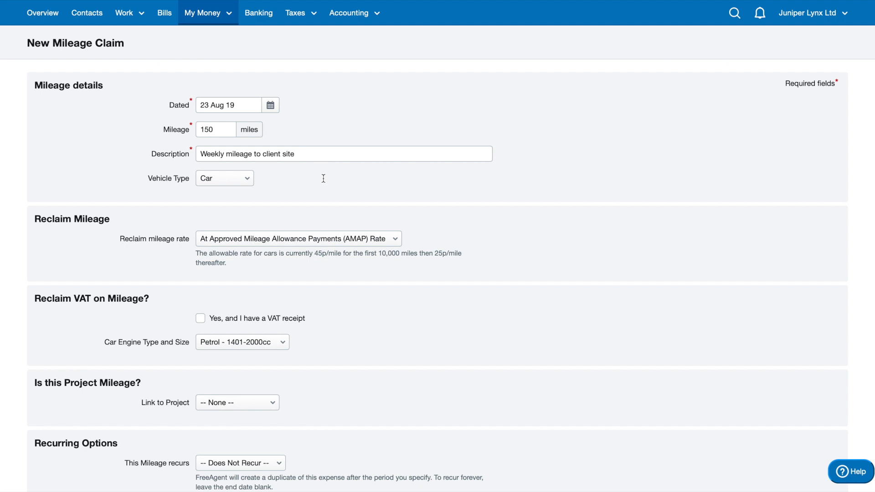
{"action": "mouse_move", "coordinate": [312, 184]}
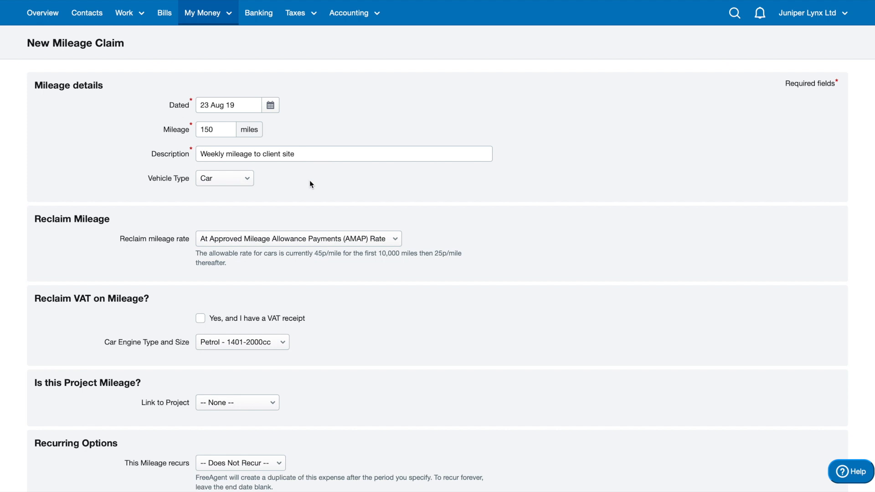
{"action": "left_click", "coordinate": [225, 179]}
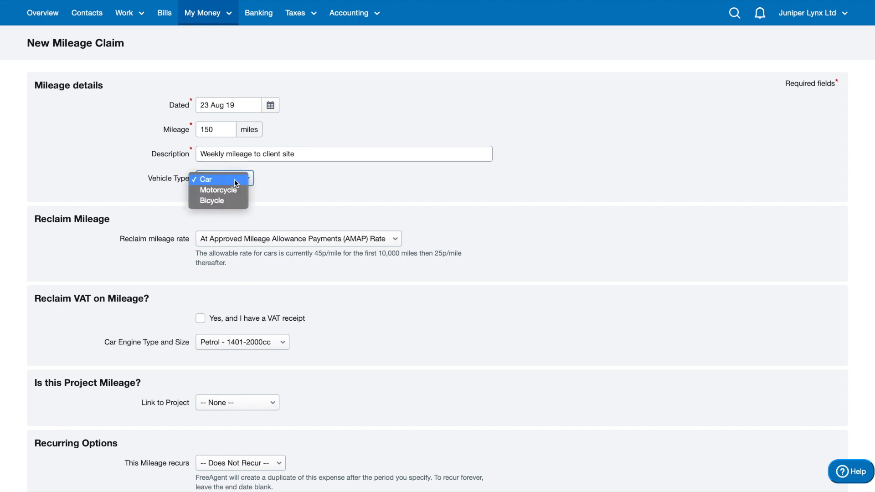
{"action": "mouse_move", "coordinate": [239, 195]}
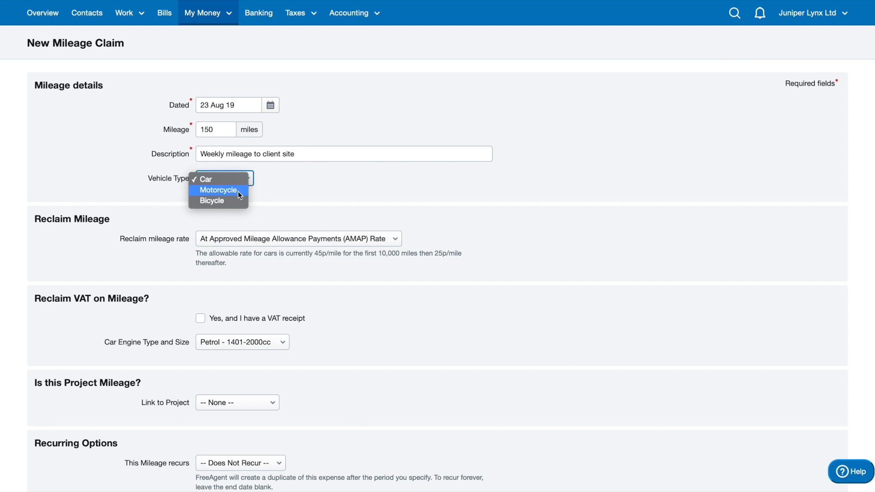
{"action": "mouse_move", "coordinate": [239, 201]}
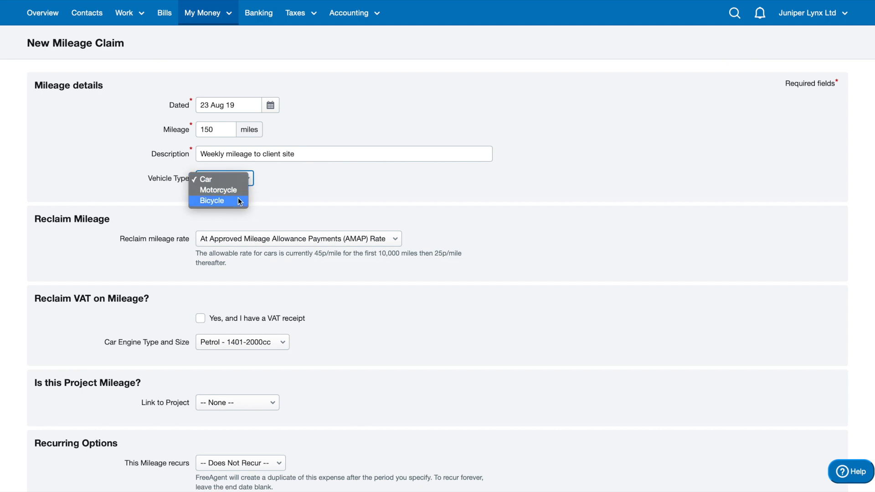
{"action": "left_click", "coordinate": [204, 179]}
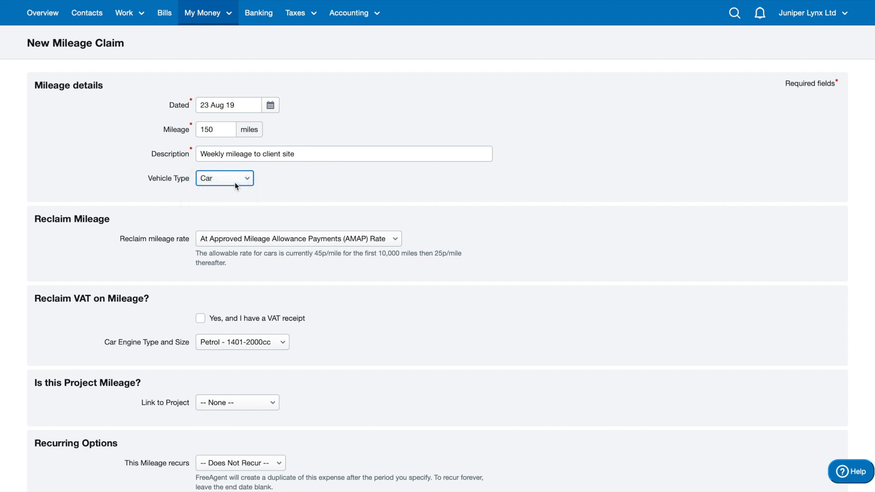
{"action": "left_click", "coordinate": [224, 179]}
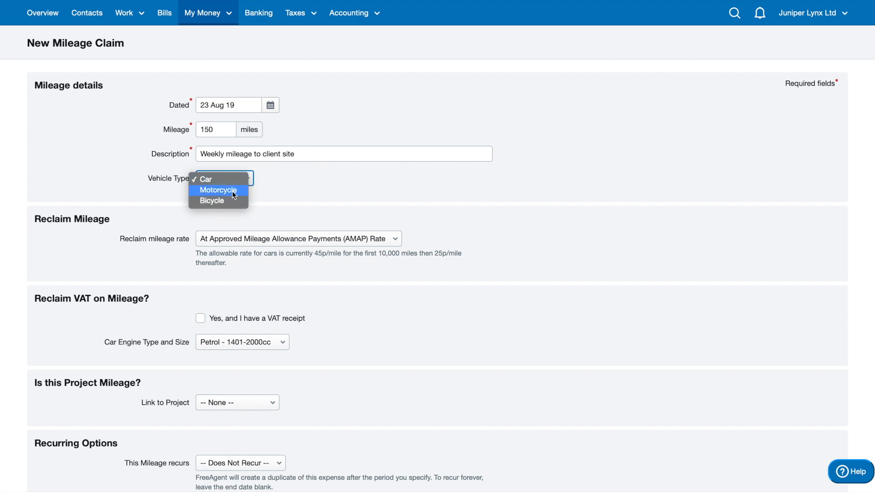
{"action": "mouse_move", "coordinate": [238, 201]}
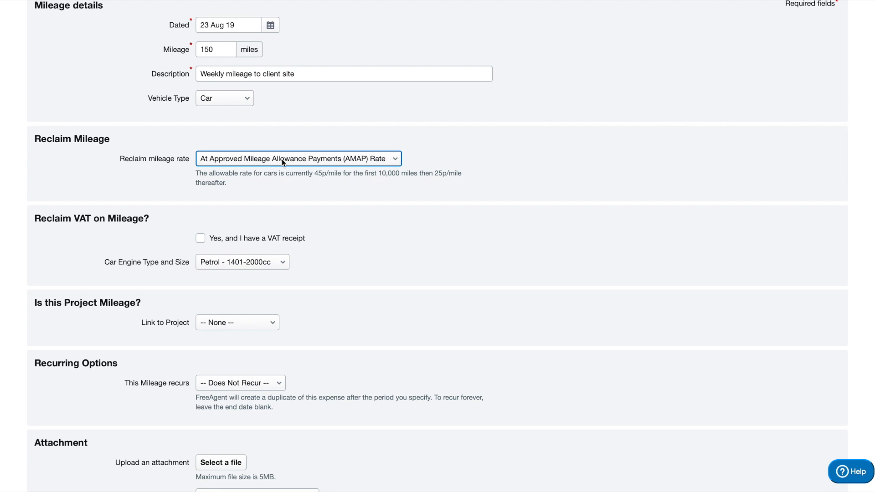
{"action": "left_click", "coordinate": [299, 158]}
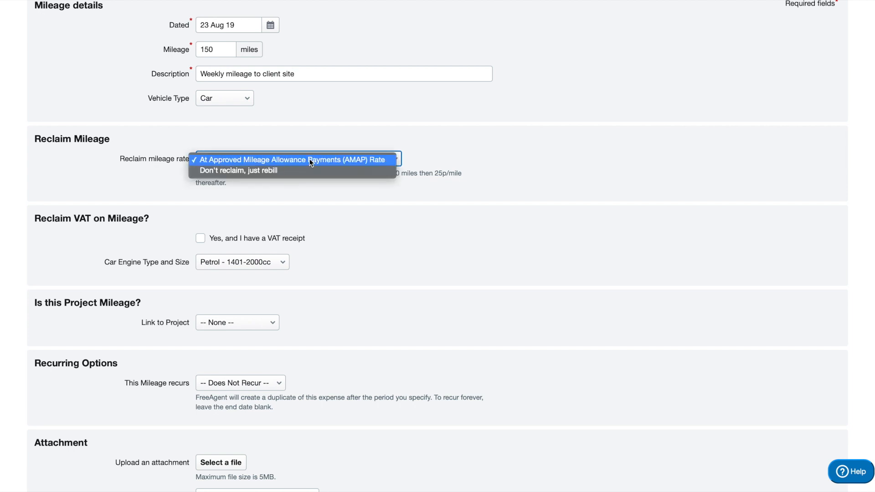
{"action": "mouse_move", "coordinate": [290, 175]}
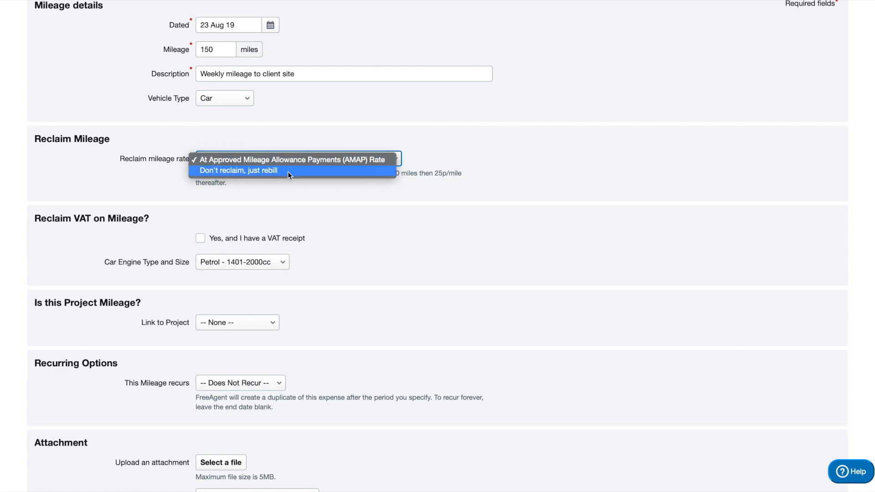
{"action": "left_click", "coordinate": [288, 159]}
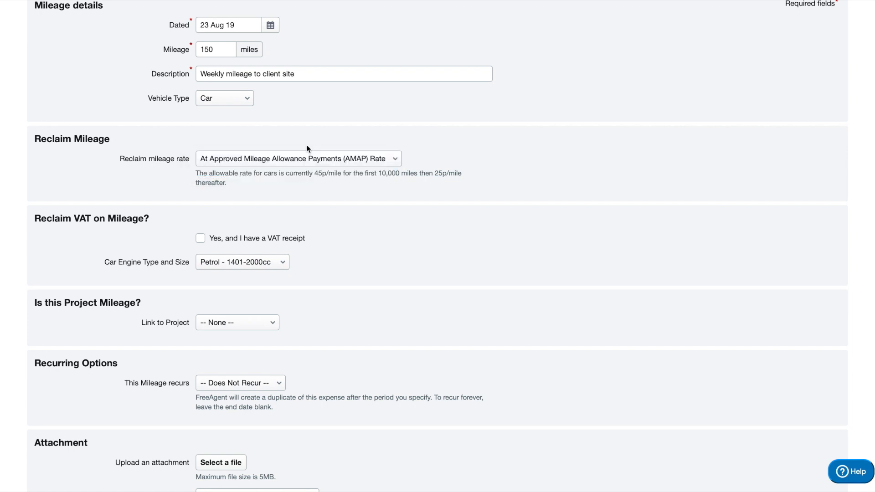
{"action": "left_click", "coordinate": [299, 159]}
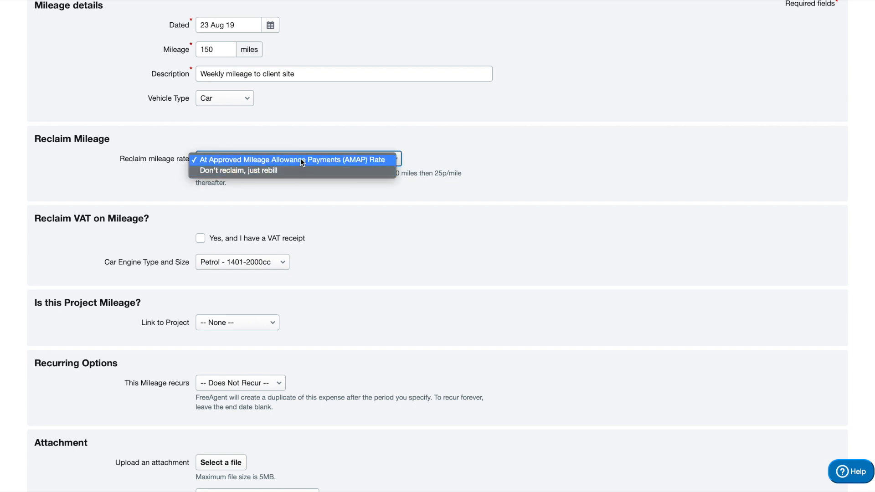
{"action": "left_click", "coordinate": [293, 159]}
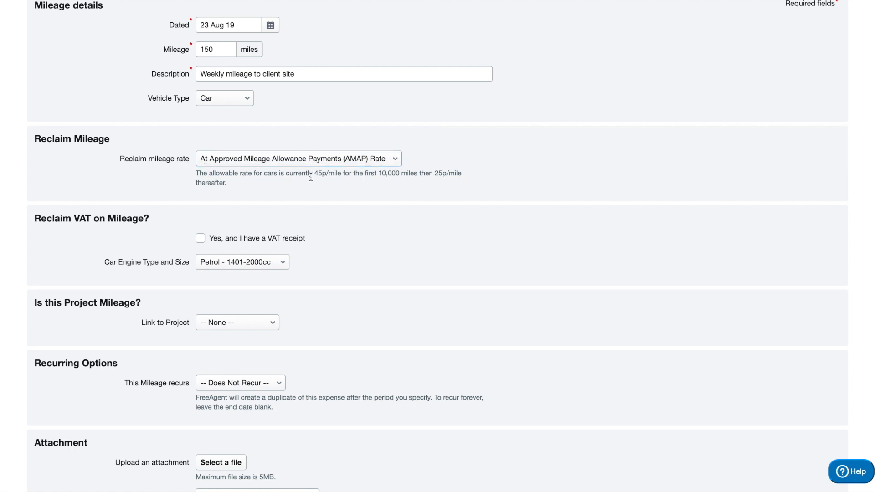
{"action": "left_click_drag", "start_coordinate": [314, 174], "coordinate": [365, 173]}
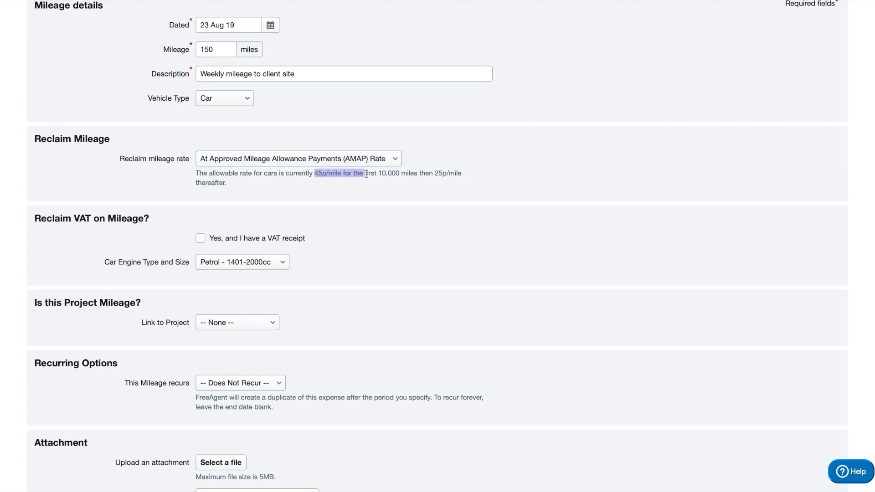
{"action": "left_click", "coordinate": [436, 177]}
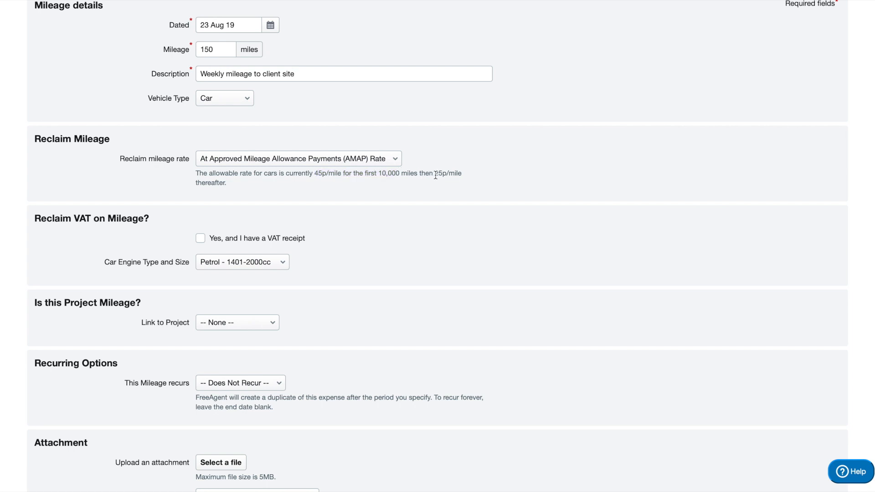
{"action": "mouse_move", "coordinate": [407, 221]}
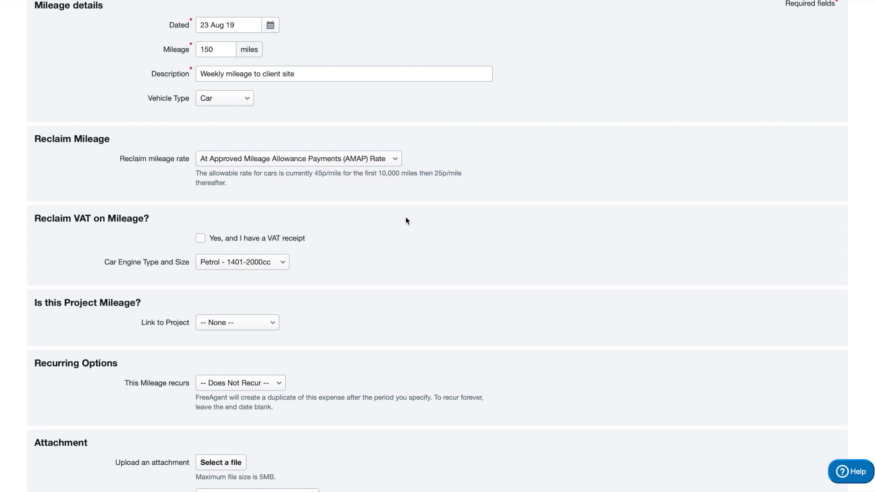
Tick 'Yes, and I have a VAT receipt' and keep the engine as Petrol 1401-2000cc.
{"action": "scroll", "scroll_direction": "down", "scroll_amount": 3}
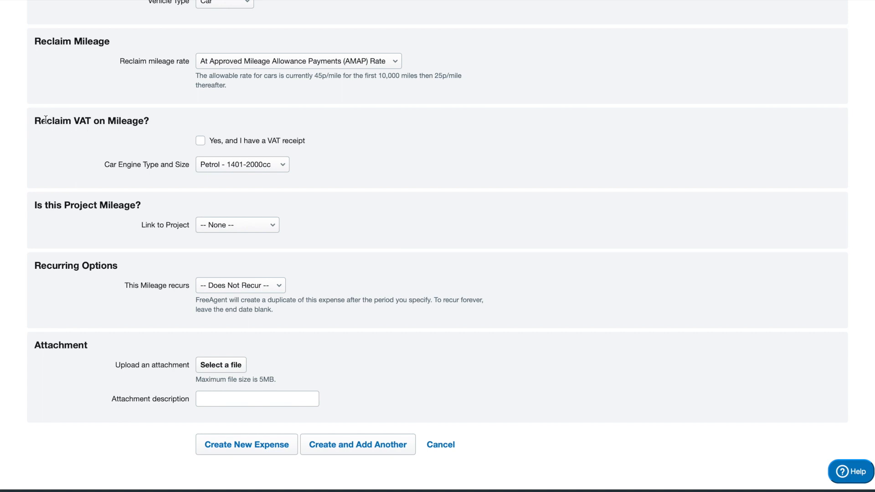
{"action": "mouse_move", "coordinate": [164, 120]}
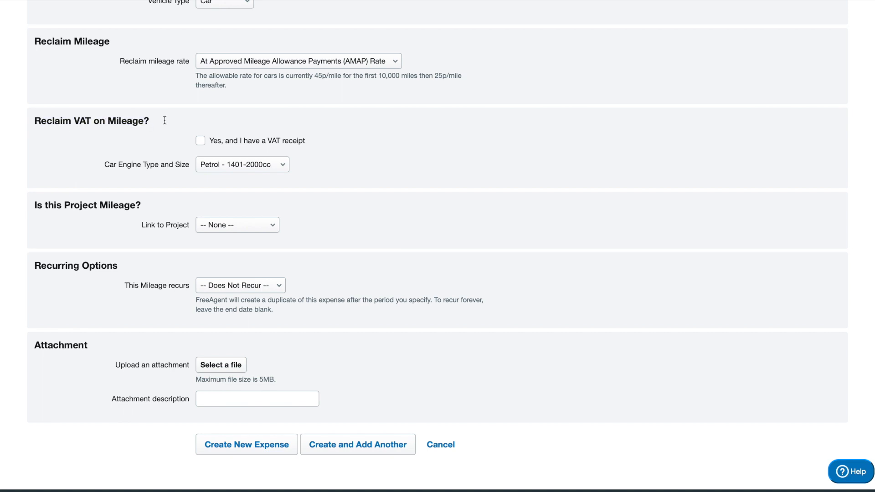
{"action": "mouse_move", "coordinate": [180, 148]}
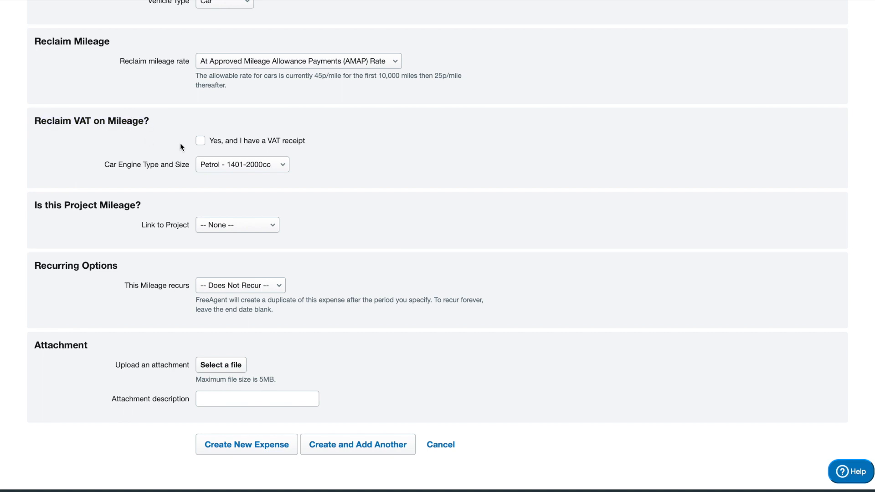
{"action": "mouse_move", "coordinate": [213, 138]}
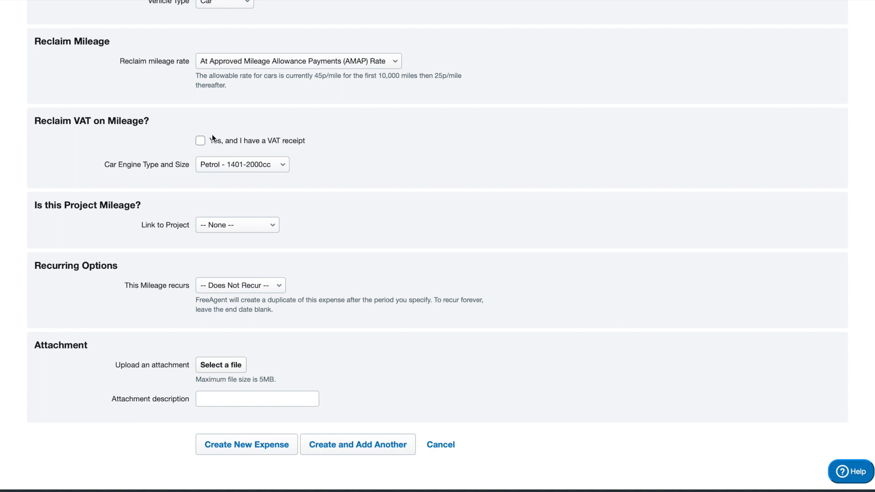
{"action": "left_click", "coordinate": [200, 140]}
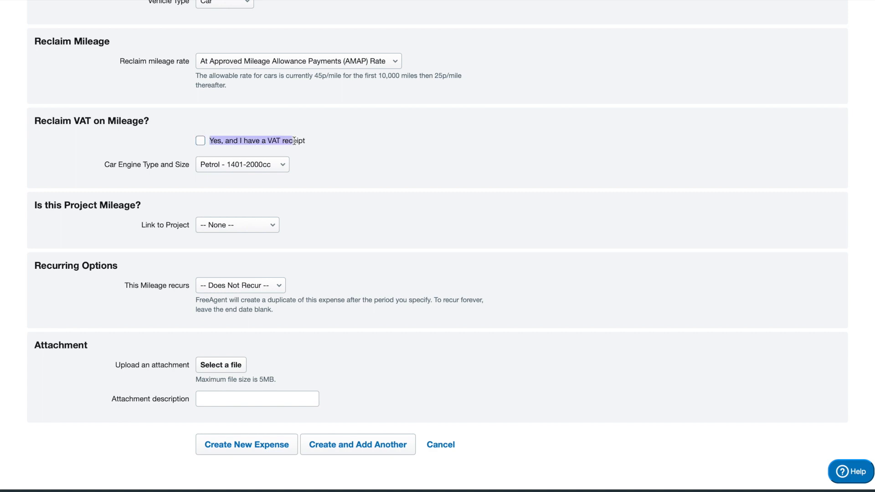
{"action": "left_click", "coordinate": [201, 140]}
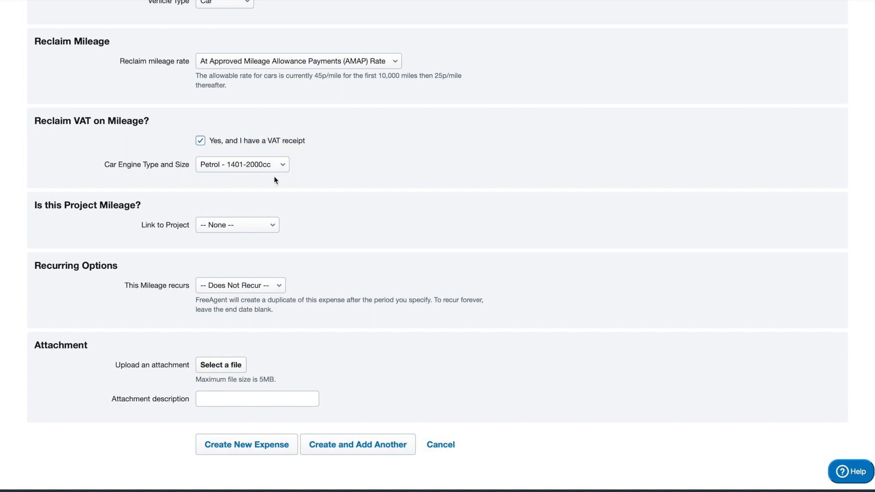
{"action": "mouse_move", "coordinate": [283, 125]}
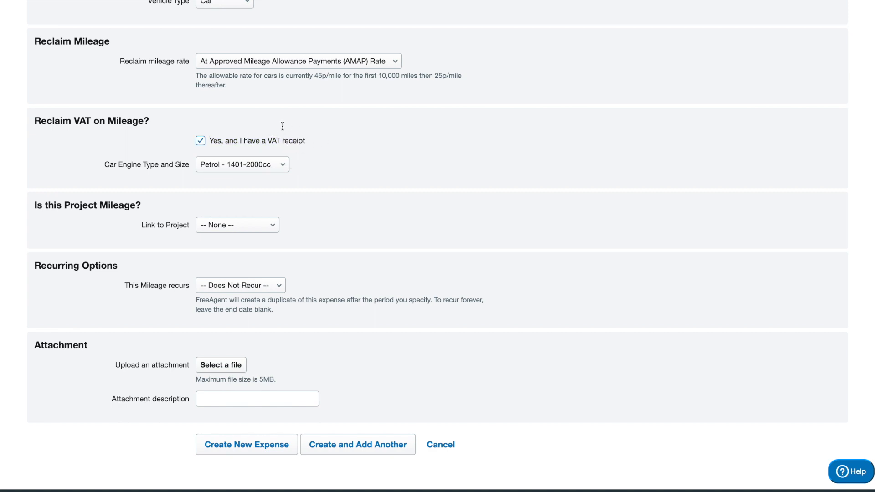
{"action": "left_click", "coordinate": [242, 164]}
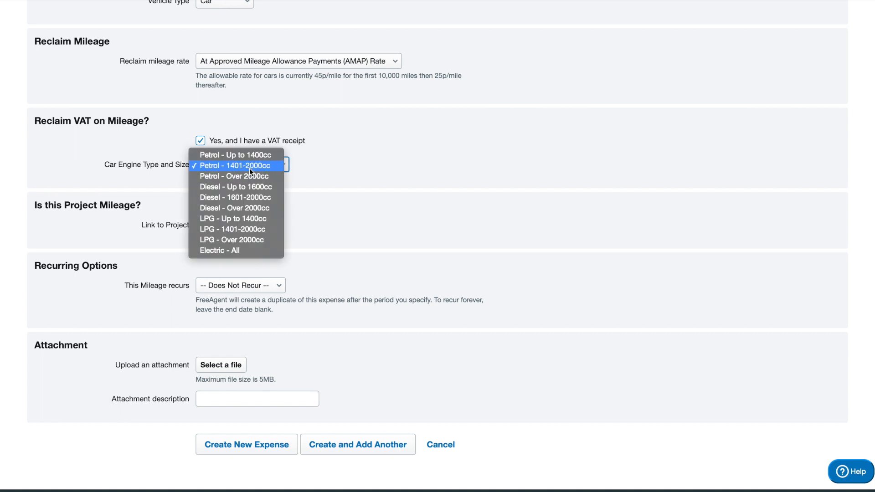
{"action": "mouse_move", "coordinate": [272, 172]}
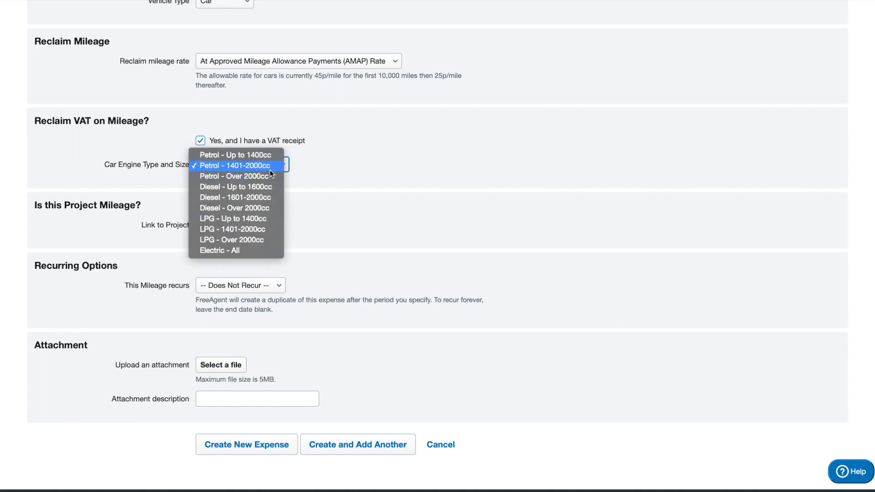
{"action": "mouse_move", "coordinate": [259, 176]}
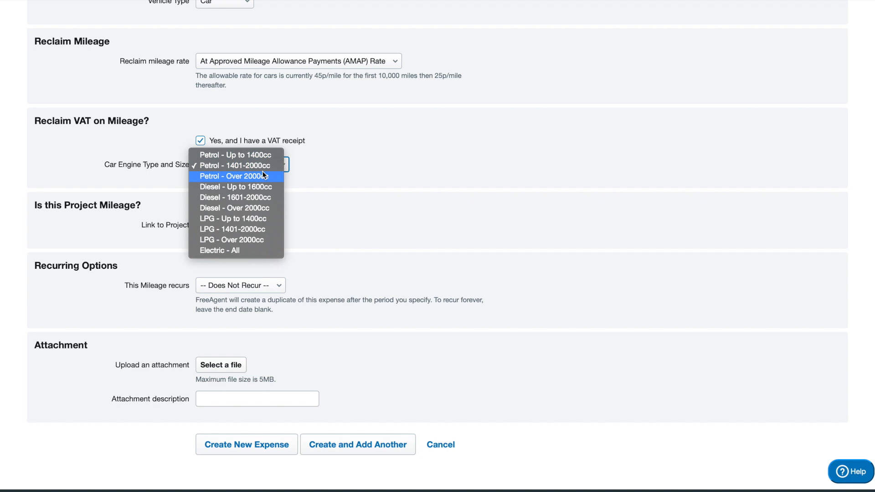
{"action": "left_click", "coordinate": [234, 165]}
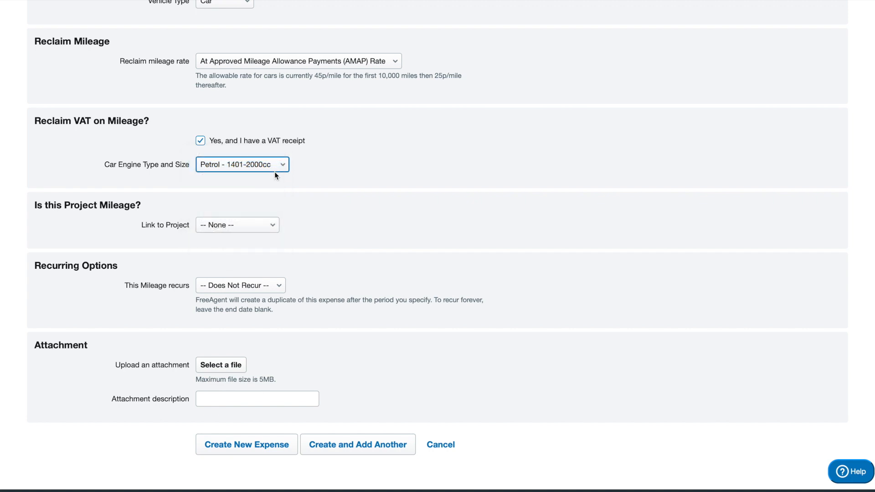
{"action": "scroll", "scroll_direction": "down", "scroll_amount": 3}
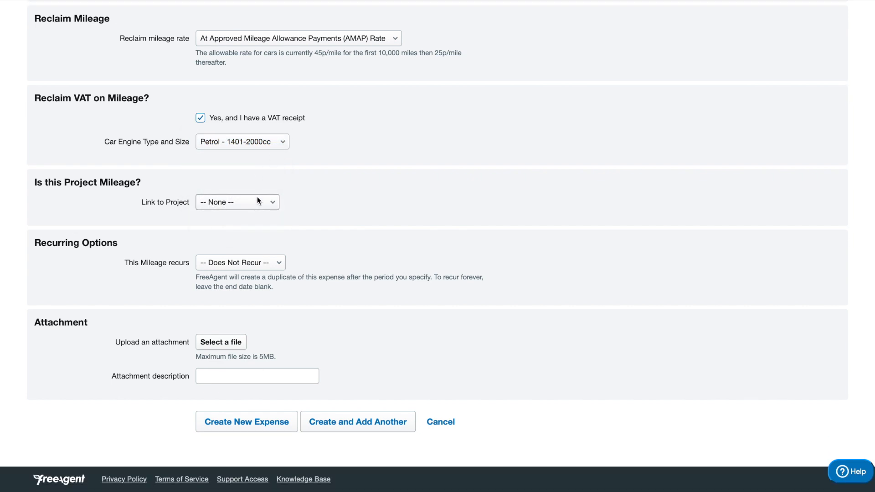
{"action": "left_click", "coordinate": [237, 202]}
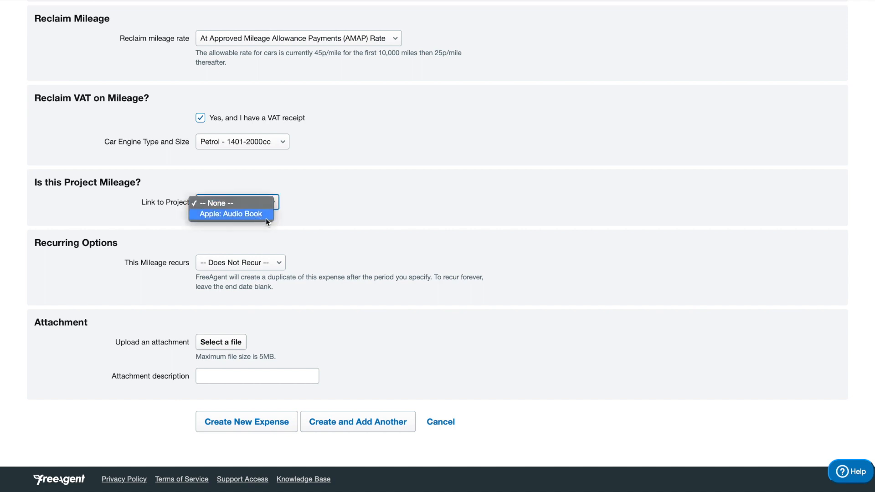
{"action": "left_click", "coordinate": [223, 203]}
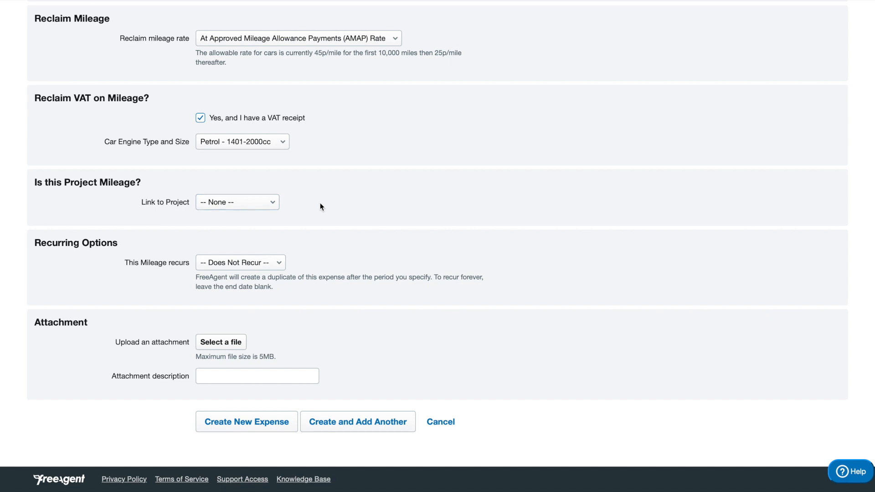
{"action": "mouse_move", "coordinate": [288, 258]}
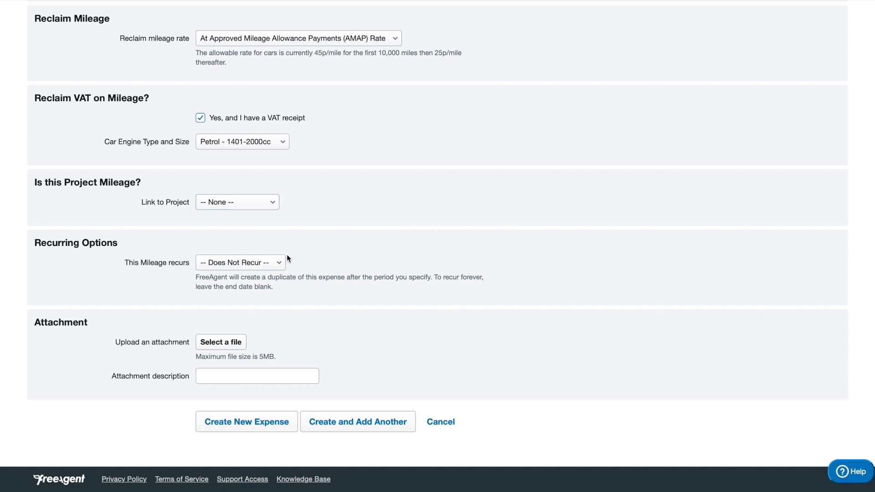
{"action": "left_click", "coordinate": [240, 262]}
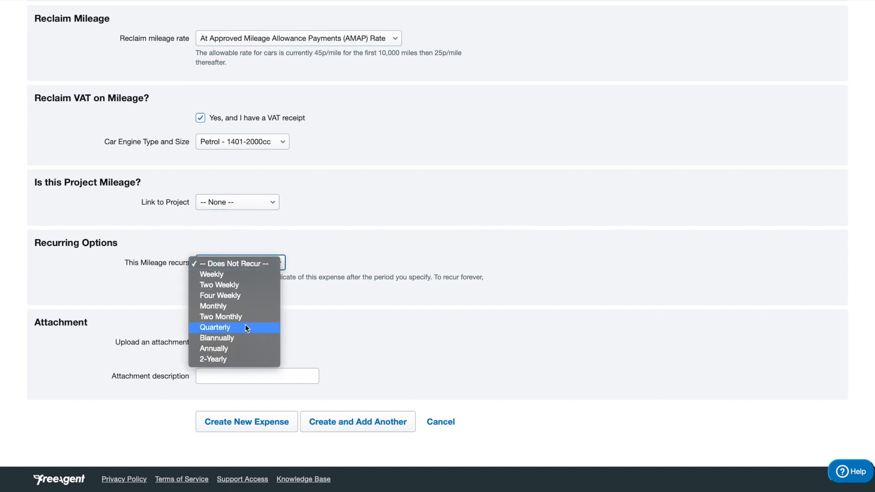
{"action": "left_click", "coordinate": [233, 264]}
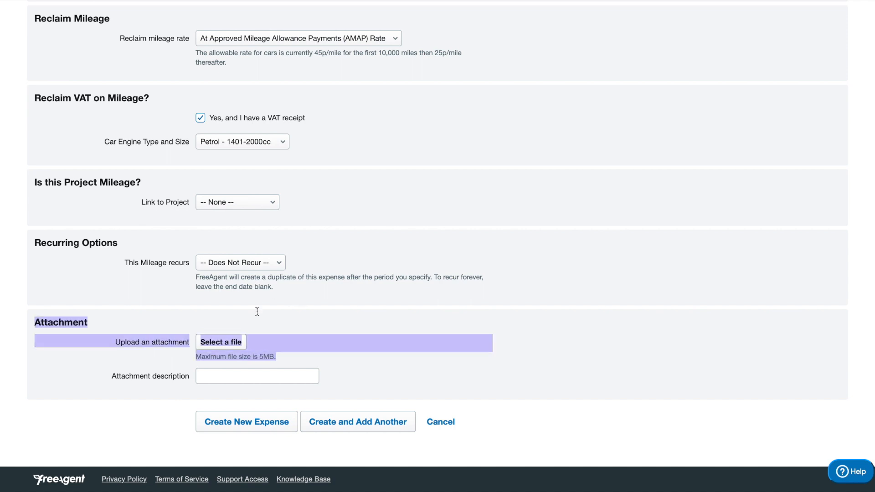
{"action": "mouse_move", "coordinate": [249, 421]}
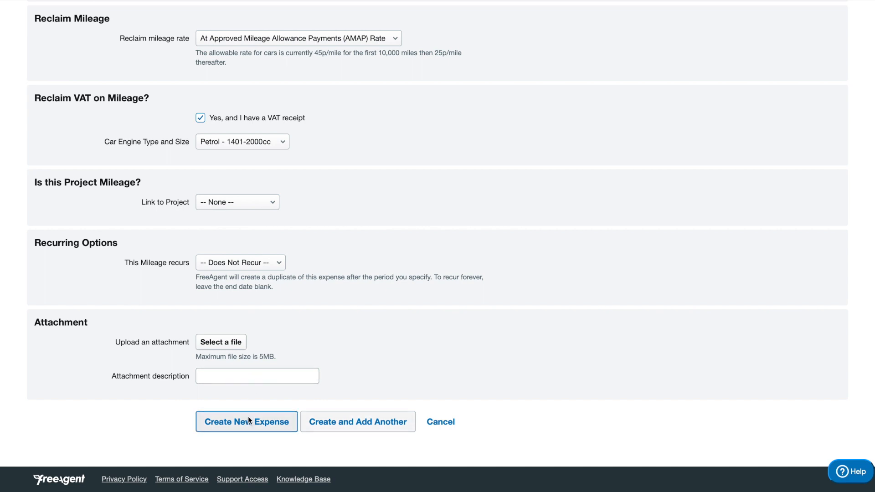
Save the mileage claim and highlight its 67.50 amount and the 193.50 balance owed.
{"action": "left_click", "coordinate": [246, 421]}
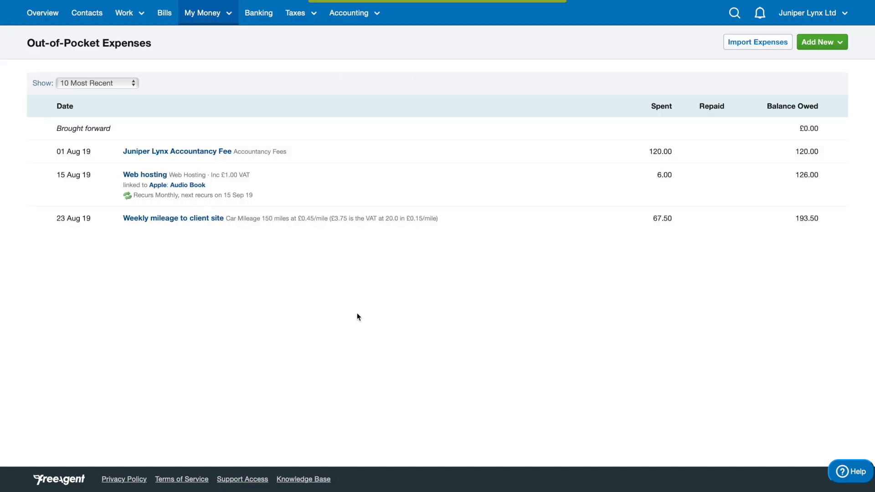
{"action": "mouse_move", "coordinate": [235, 217]}
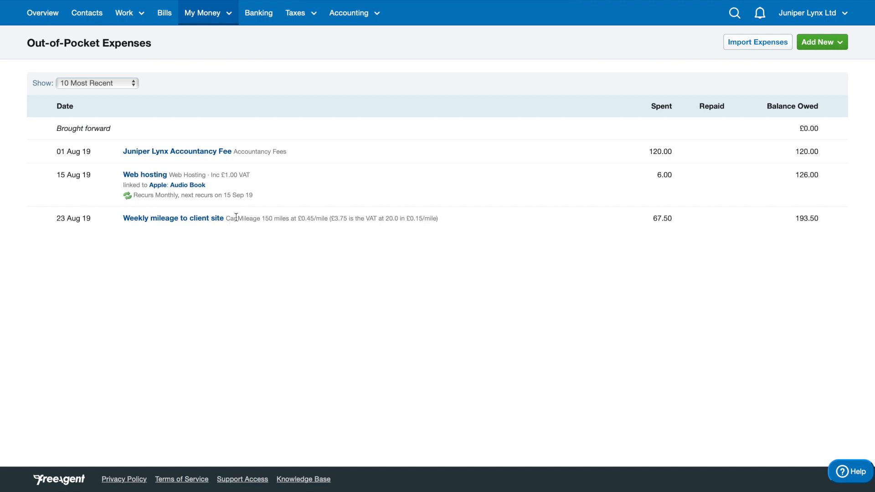
{"action": "mouse_move", "coordinate": [657, 221]}
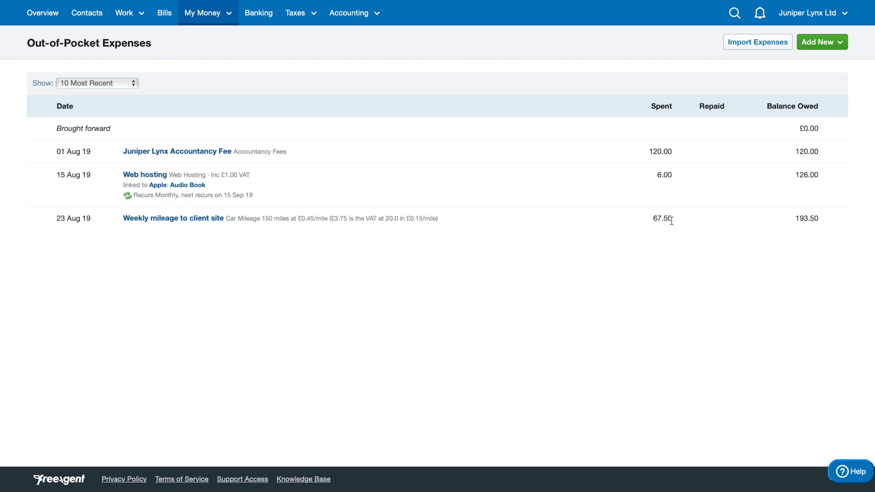
{"action": "double_click", "coordinate": [810, 219]}
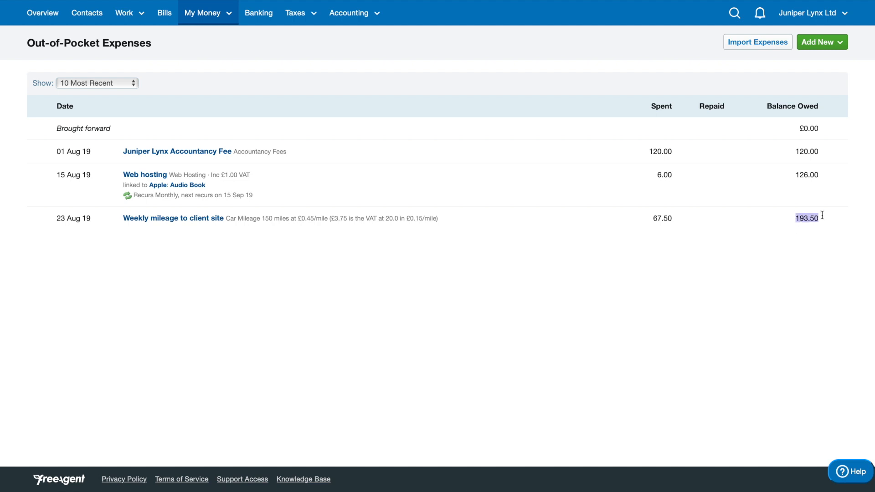
{"action": "mouse_move", "coordinate": [821, 202]}
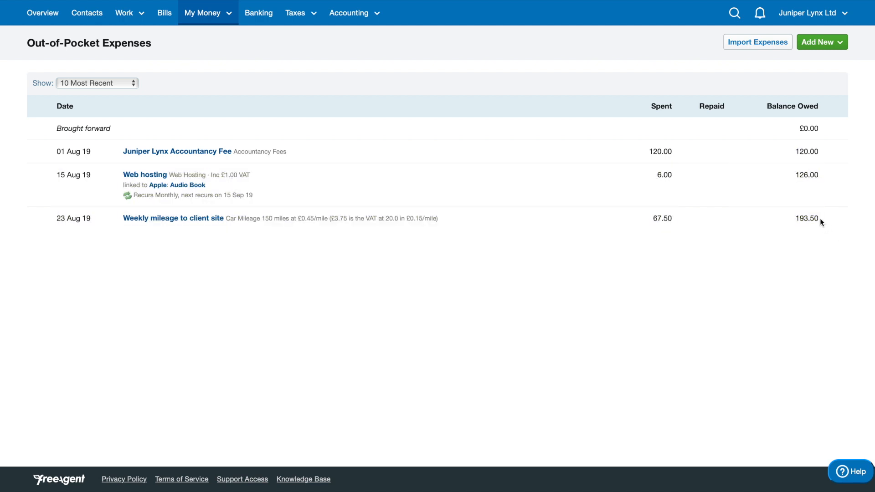
{"action": "double_click", "coordinate": [806, 218]}
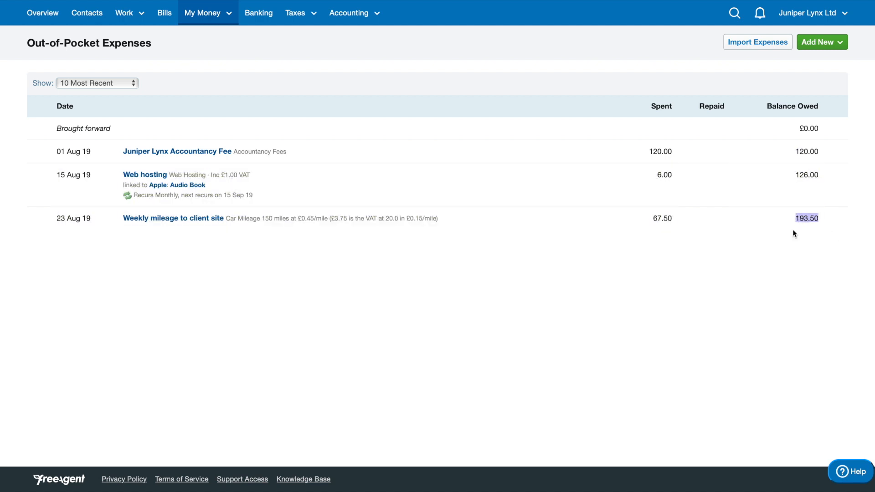